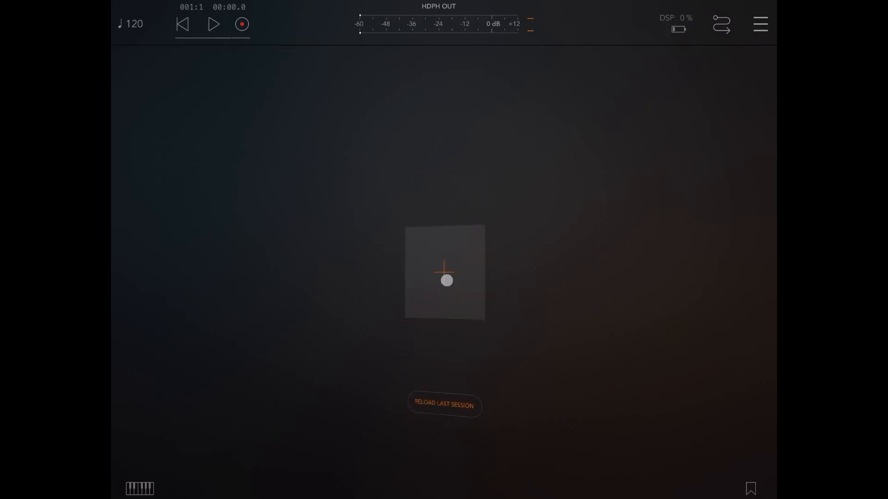
- Add channels to the empty session and load Drambo as channel 1's source
{"action": "left_click", "coordinate": [446, 281]}
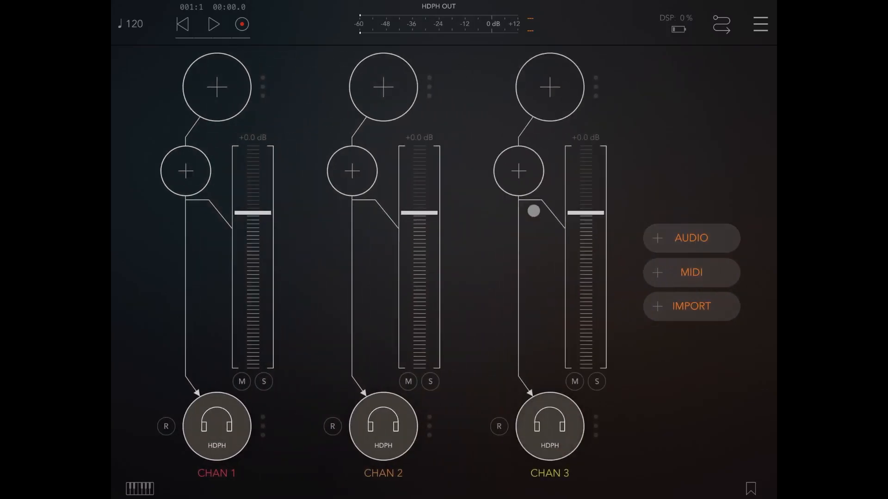
{"action": "left_click", "coordinate": [217, 87]}
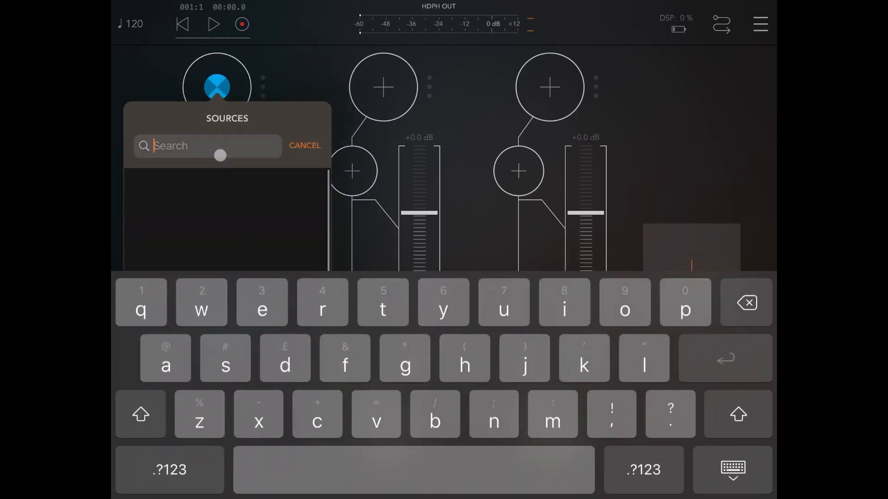
{"action": "type", "text": "dra"}
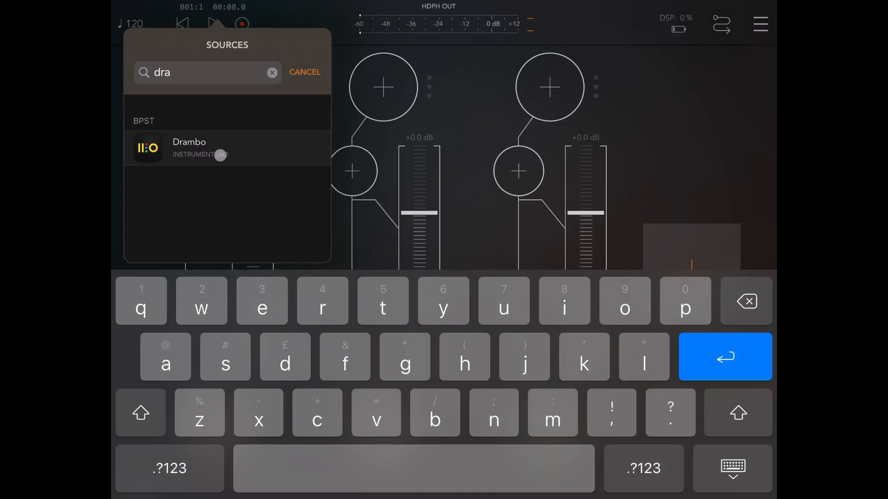
{"action": "left_click", "coordinate": [189, 148]}
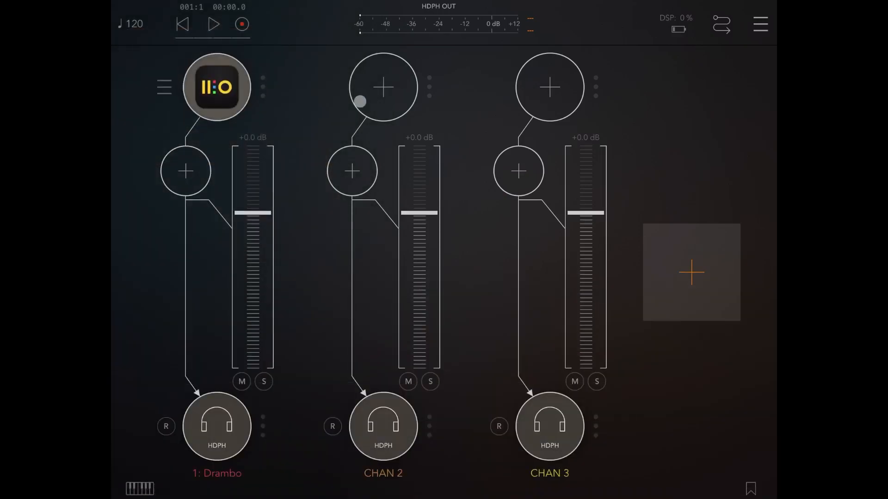
- Load TAL-U-No-LX-V2 on channel 2 and start choosing a source for channel 3
{"action": "left_click", "coordinate": [382, 87]}
{"action": "type", "text": "u"}
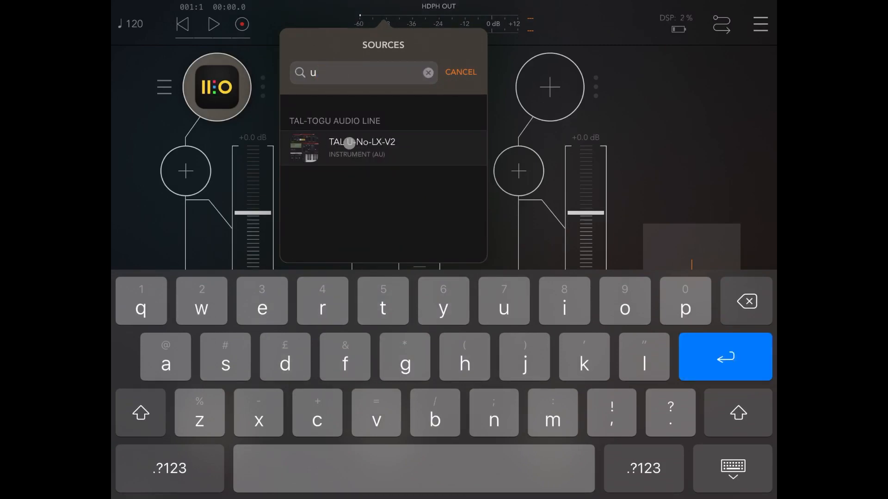
{"action": "left_click", "coordinate": [362, 147]}
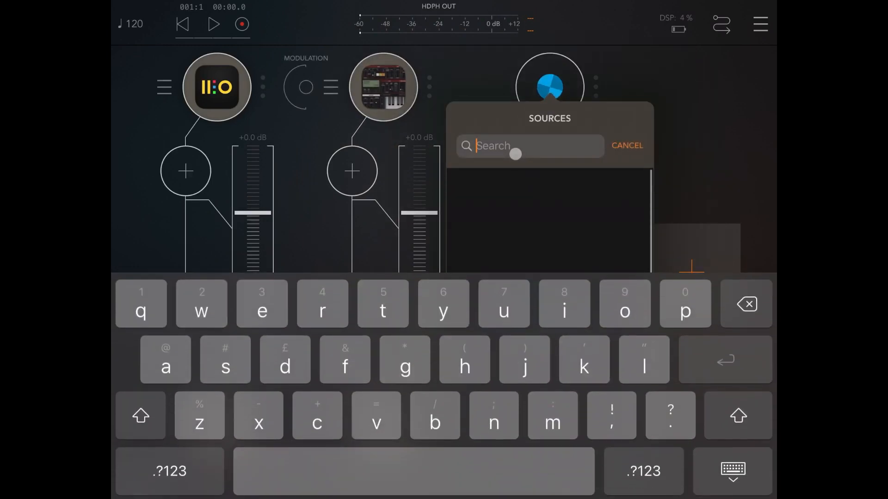
{"action": "type", "text": "u"}
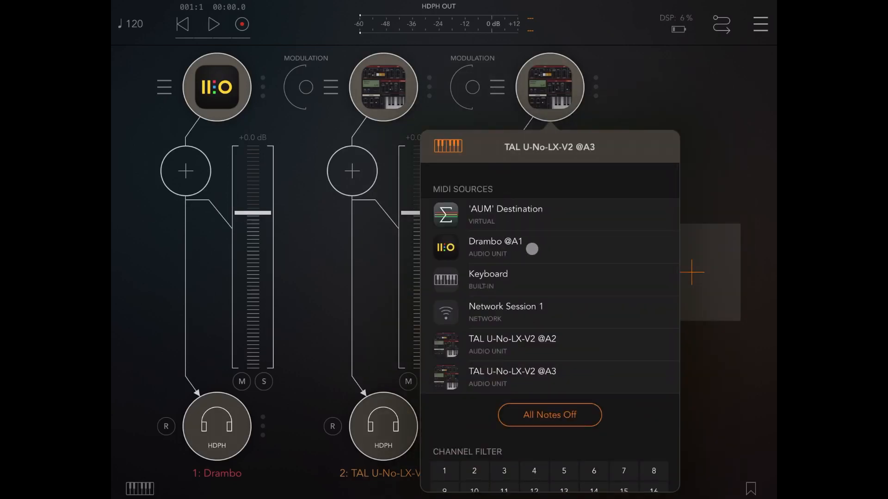
{"action": "left_click", "coordinate": [549, 248]}
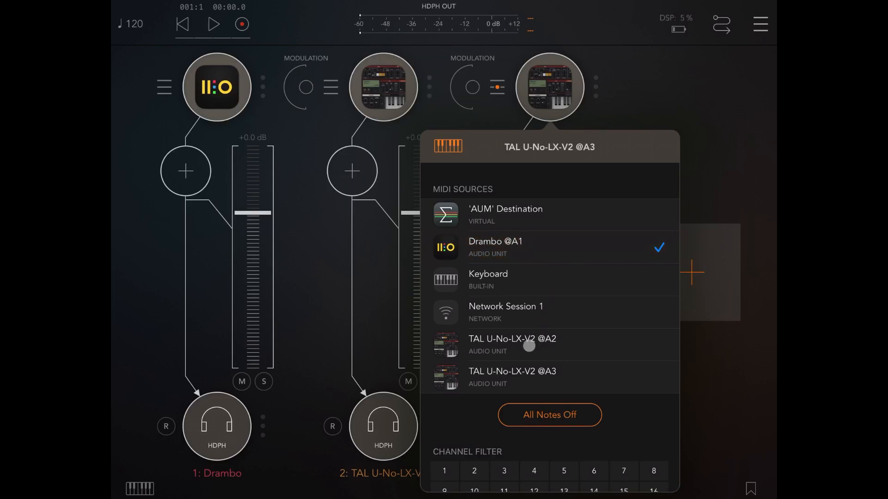
{"action": "scroll", "scroll_direction": "down", "scroll_amount": 3}
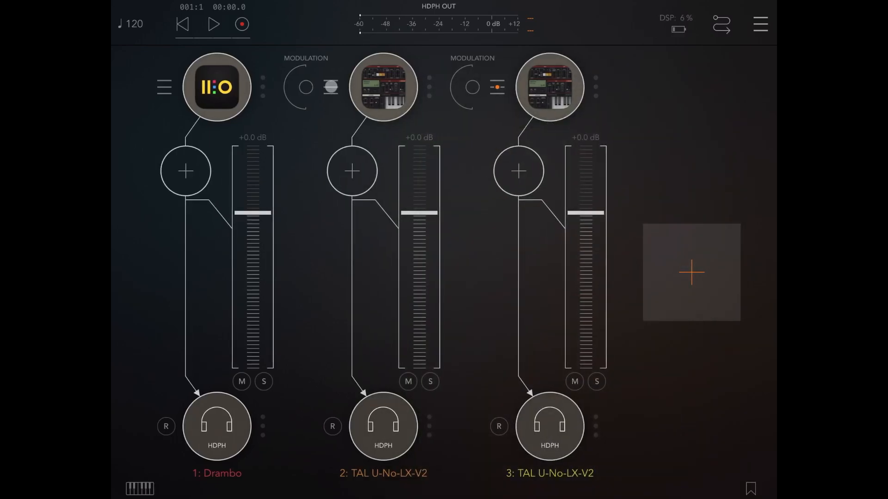
{"action": "left_click", "coordinate": [139, 489]}
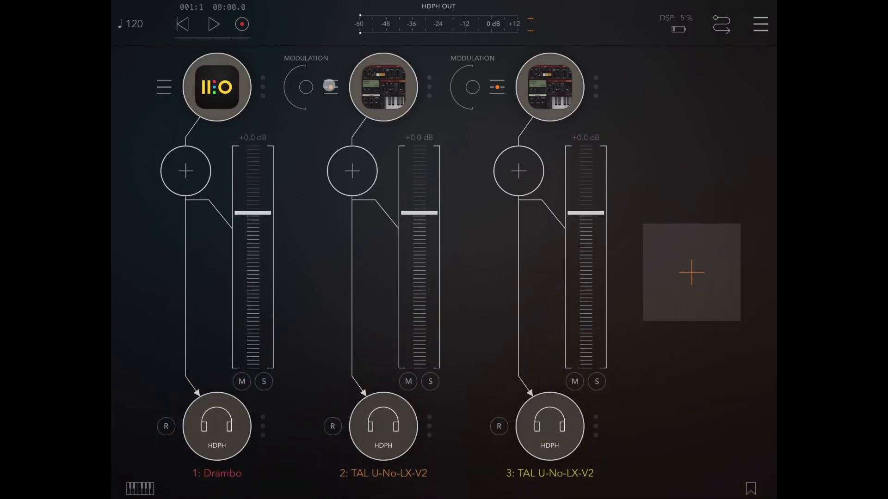
{"action": "left_click", "coordinate": [383, 87]}
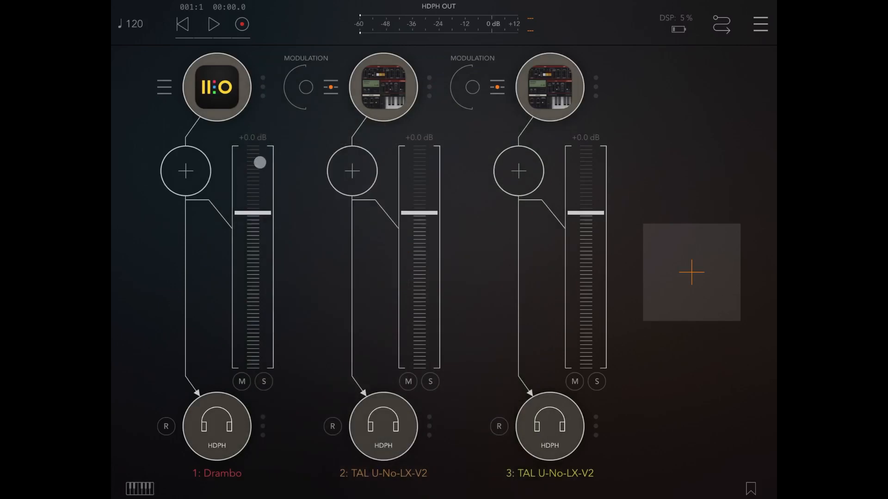
- Add an AN Kick module to Drambo track 1 with C2 kicks on steps 1, 5, 9, 13
{"action": "left_click", "coordinate": [216, 87]}
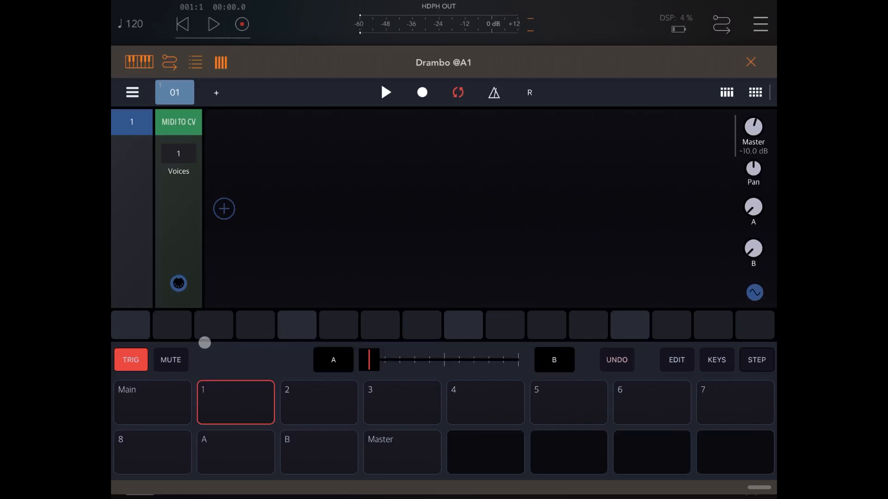
{"action": "left_click", "coordinate": [223, 209]}
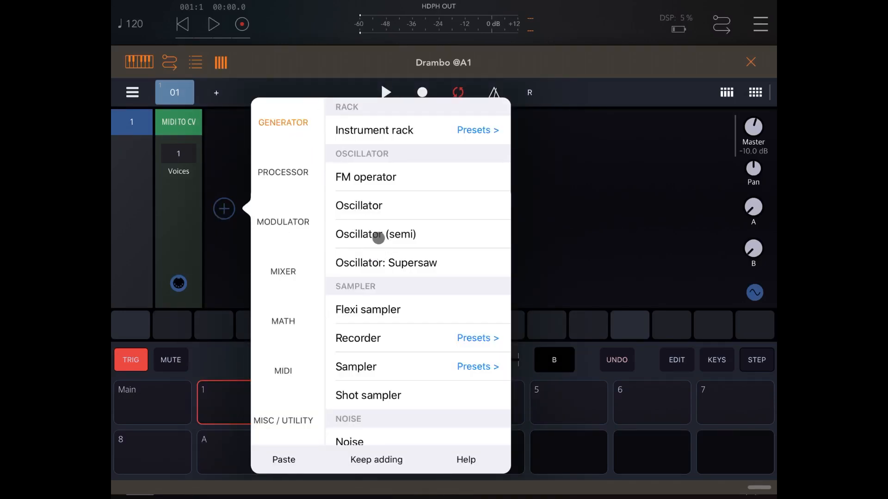
{"action": "scroll", "scroll_direction": "down", "scroll_amount": 3}
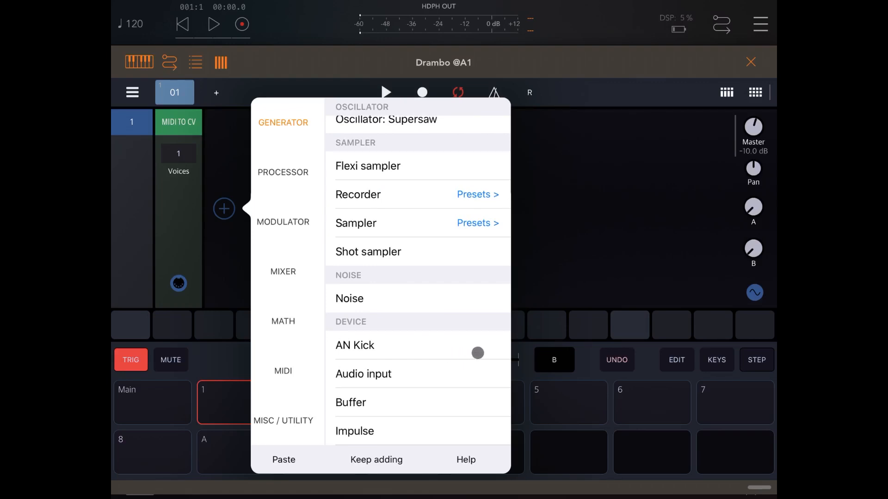
{"action": "left_click", "coordinate": [355, 345]}
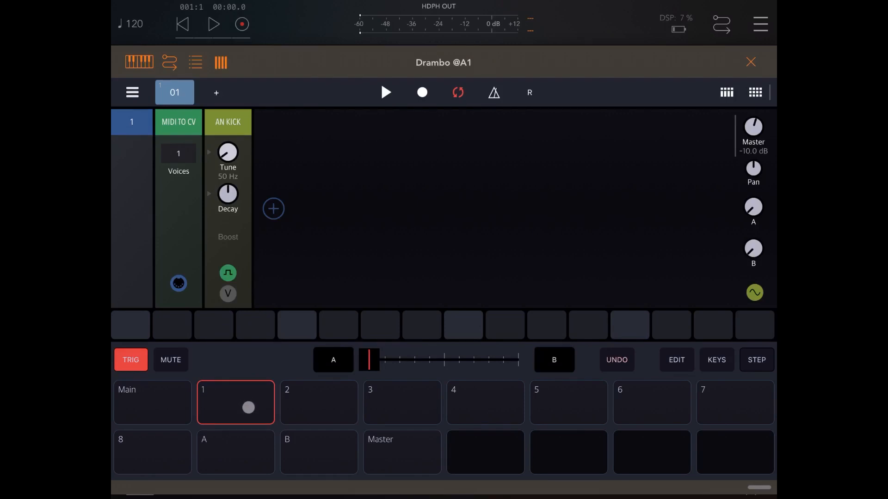
{"action": "left_click", "coordinate": [235, 402]}
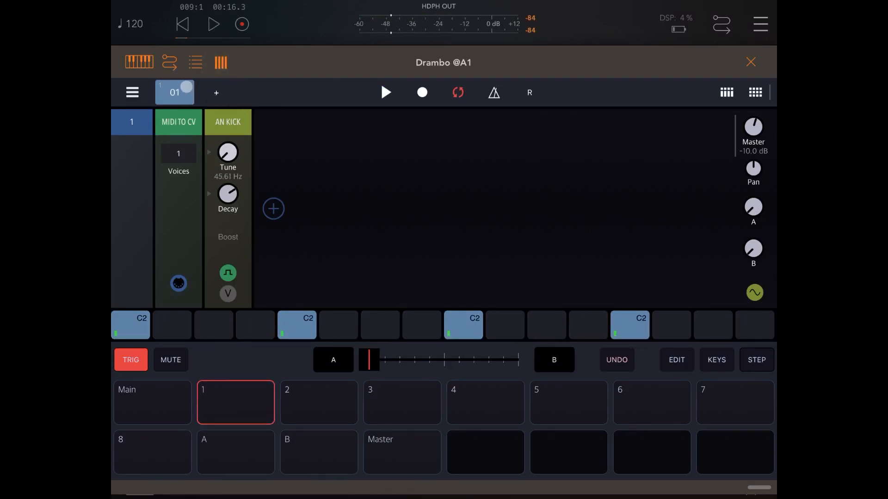
- Check pattern 01's settings and add a second pattern 02 after it
{"action": "left_click", "coordinate": [457, 92]}
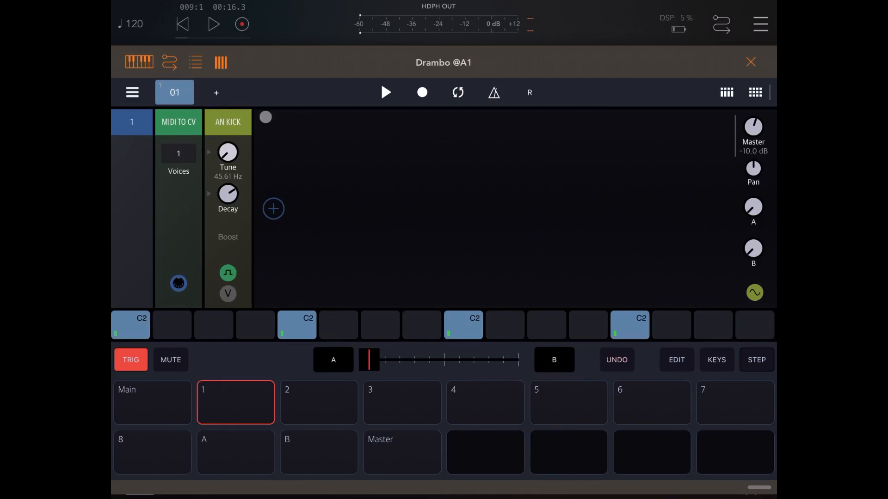
{"action": "left_click", "coordinate": [174, 92]}
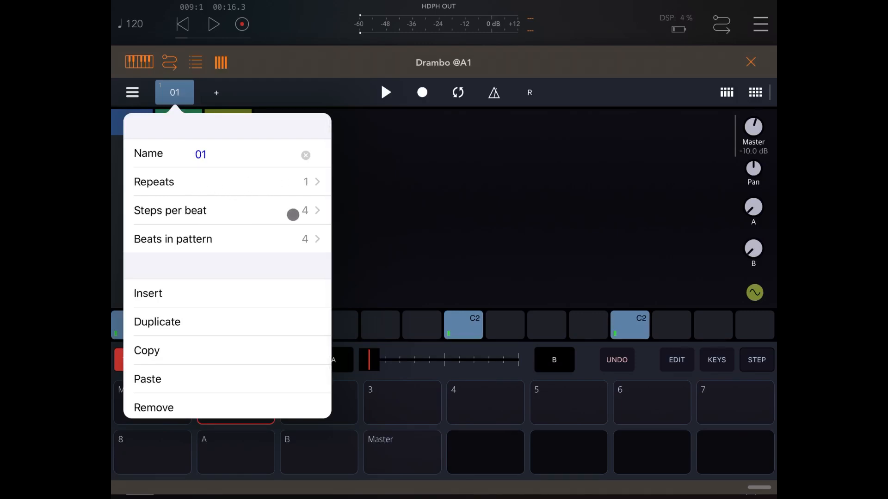
{"action": "left_click_drag", "start_coordinate": [293, 215], "coordinate": [259, 244]}
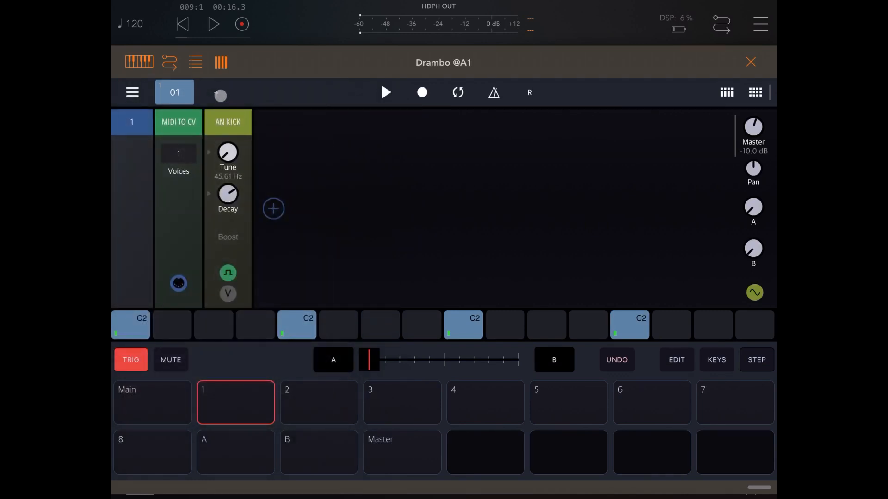
{"action": "left_click", "coordinate": [220, 94]}
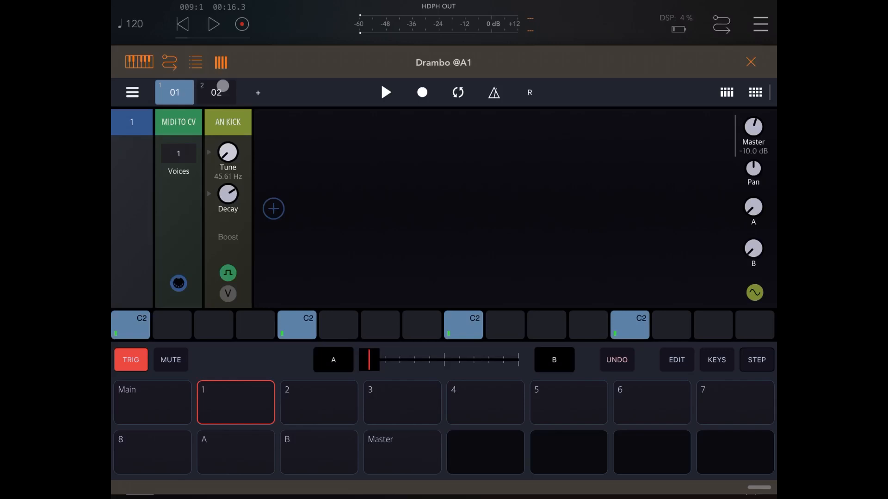
{"action": "left_click", "coordinate": [215, 92]}
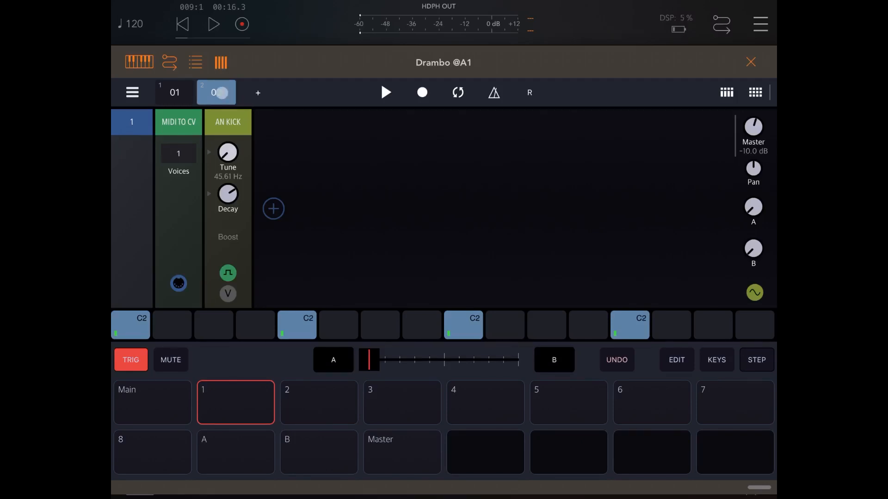
- Review pattern 02's Repeats setting, then switch between patterns 01 and 02 during playback
{"action": "left_click", "coordinate": [217, 93]}
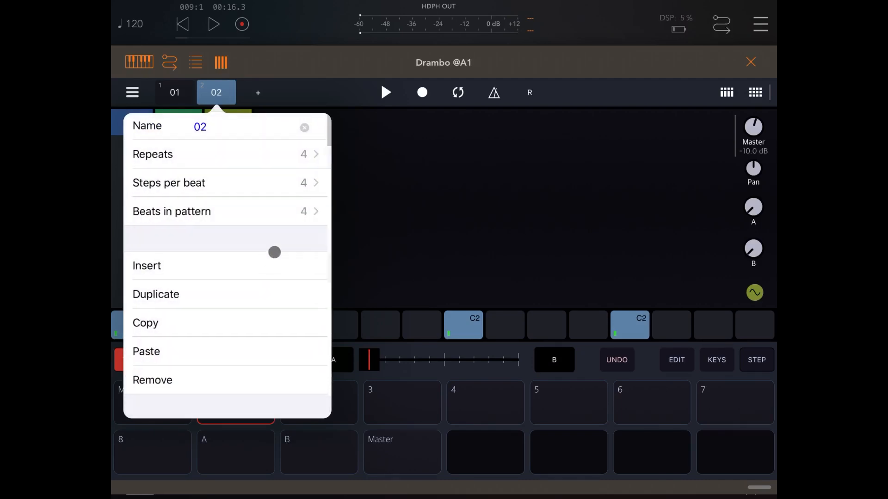
{"action": "left_click", "coordinate": [327, 77]}
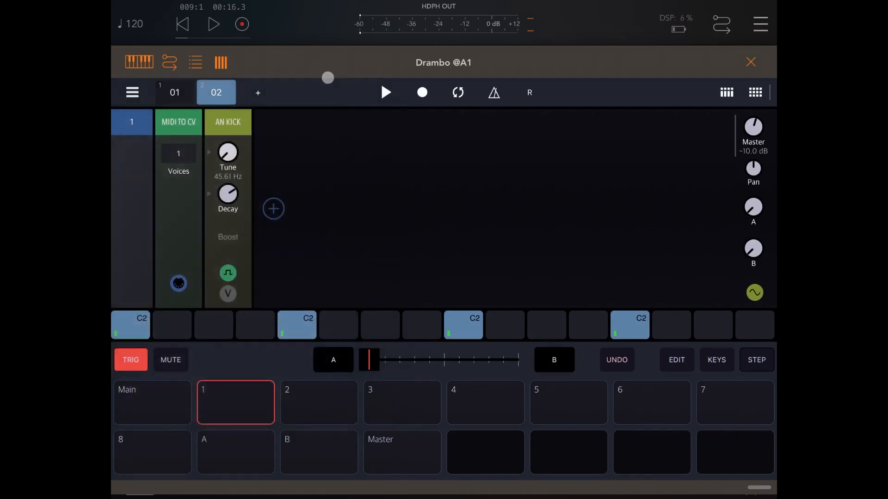
{"action": "left_click_drag", "start_coordinate": [328, 78], "coordinate": [237, 84]}
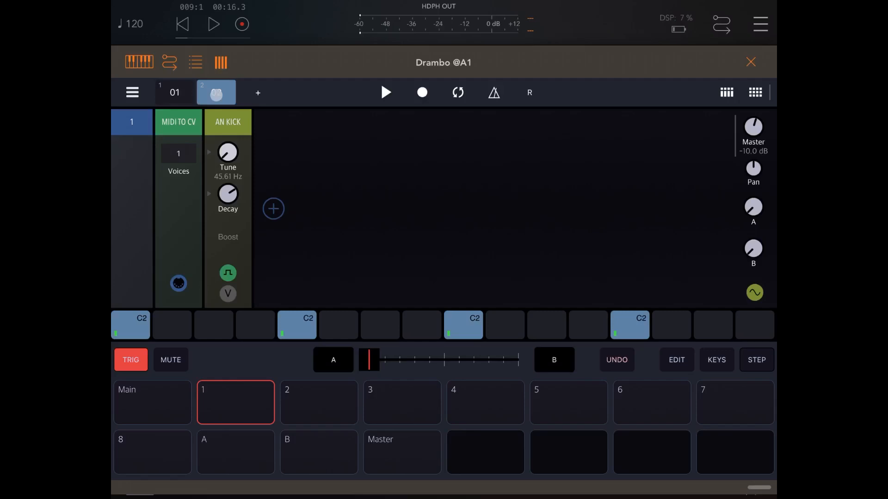
{"action": "left_click", "coordinate": [216, 92]}
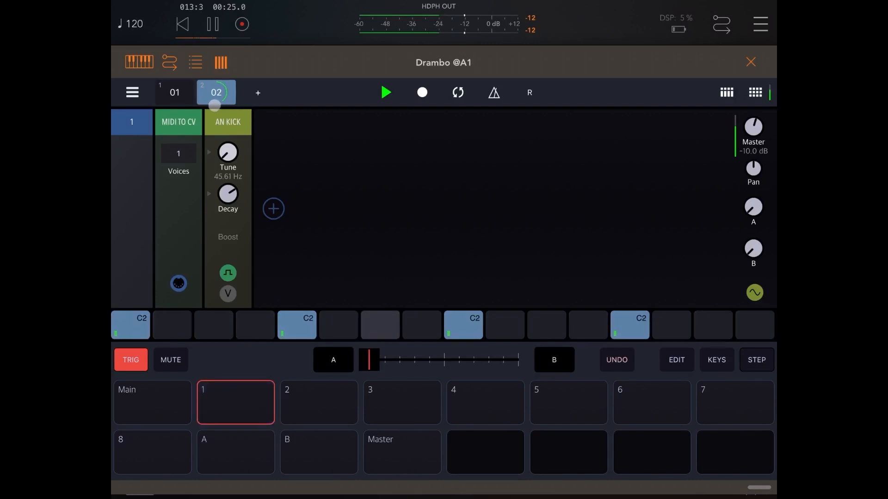
{"action": "left_click", "coordinate": [174, 91]}
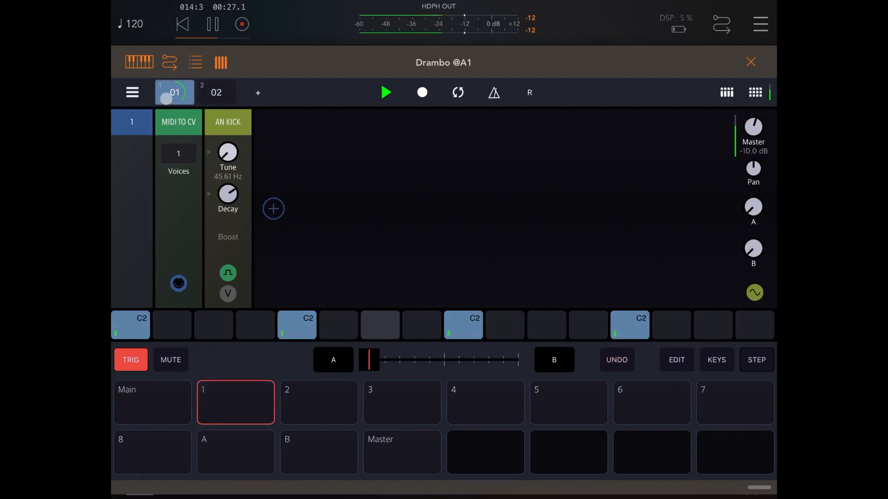
{"action": "left_click", "coordinate": [215, 92]}
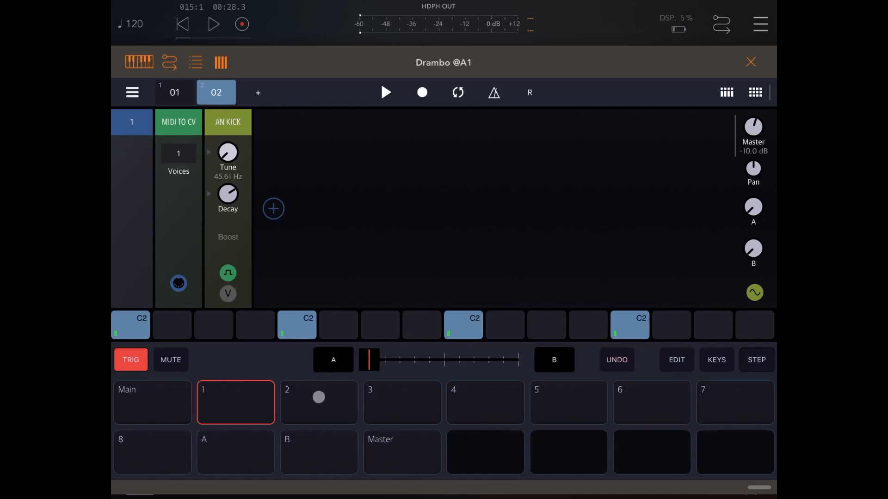
- Add a MIDI output module to Drambo track 2 from the MIDI category
{"action": "left_click", "coordinate": [318, 402]}
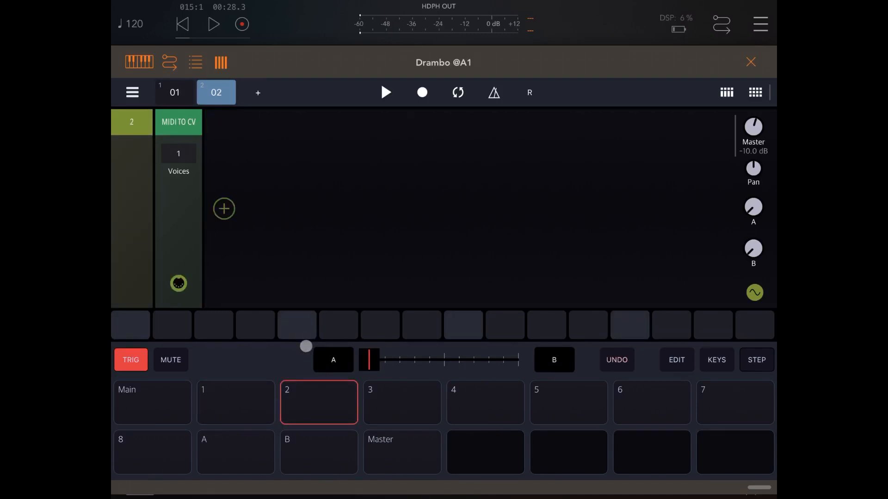
{"action": "left_click", "coordinate": [223, 208]}
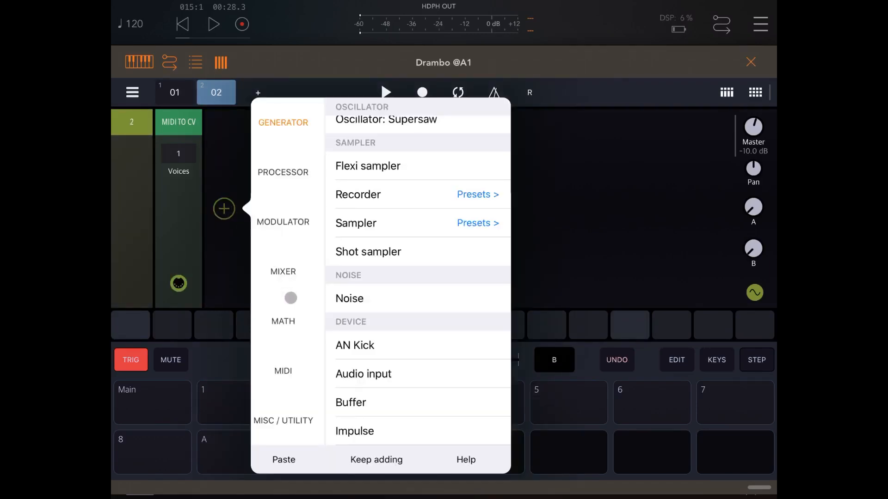
{"action": "left_click", "coordinate": [283, 371]}
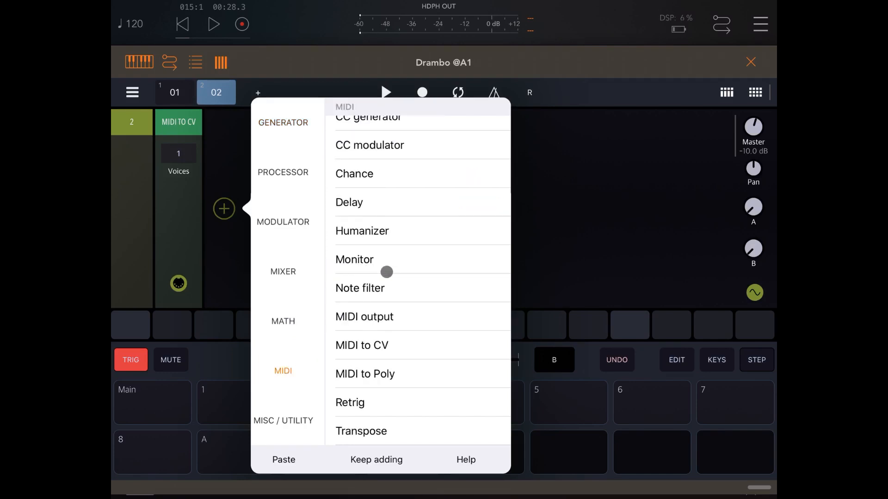
{"action": "left_click", "coordinate": [364, 316]}
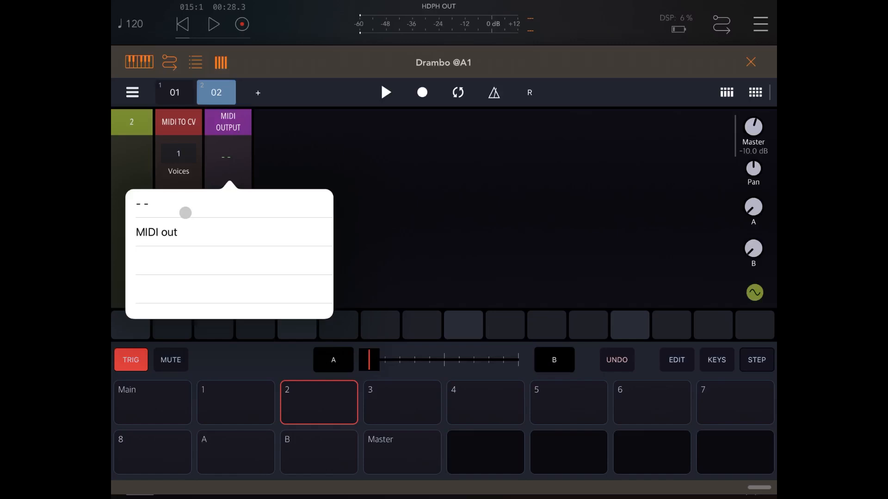
- Send the module to MIDI out on channel 2
{"action": "left_click", "coordinate": [156, 233]}
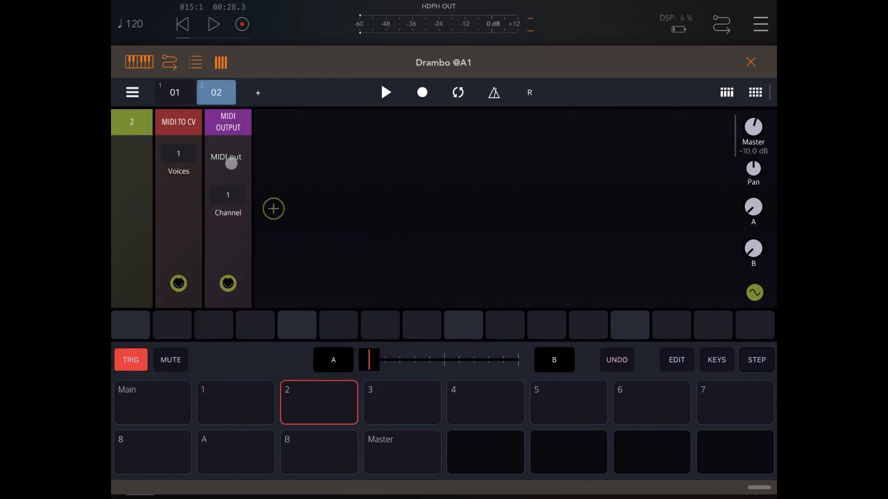
{"action": "left_click", "coordinate": [227, 195]}
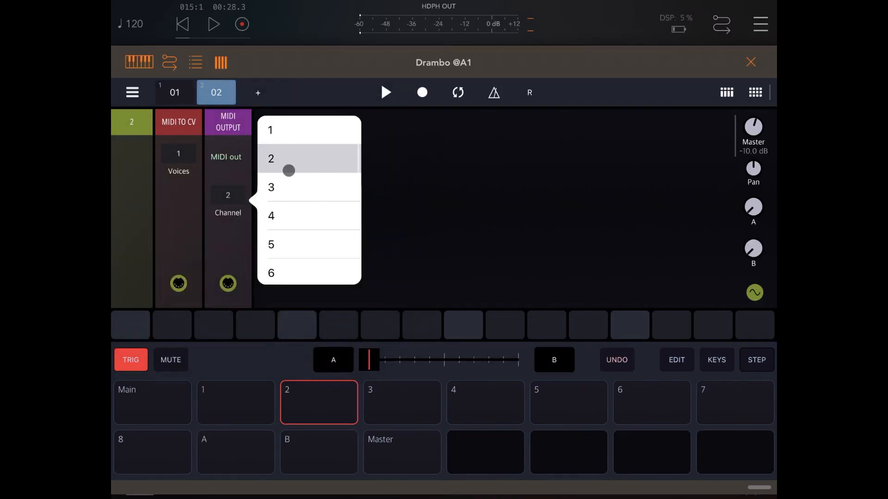
{"action": "left_click", "coordinate": [271, 158]}
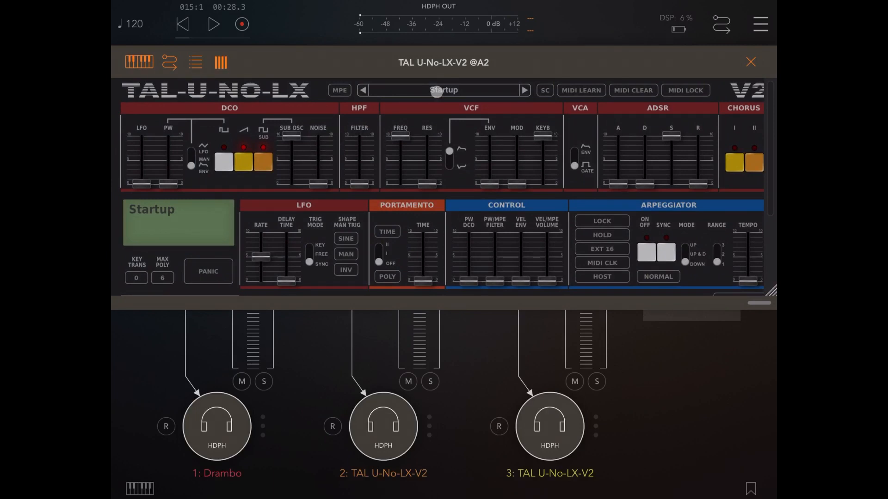
{"action": "left_click", "coordinate": [443, 90]}
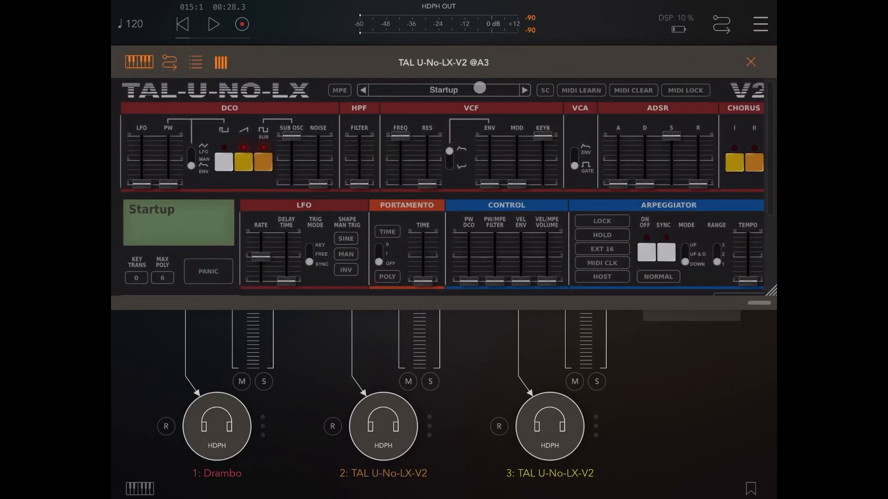
{"action": "left_click", "coordinate": [444, 90]}
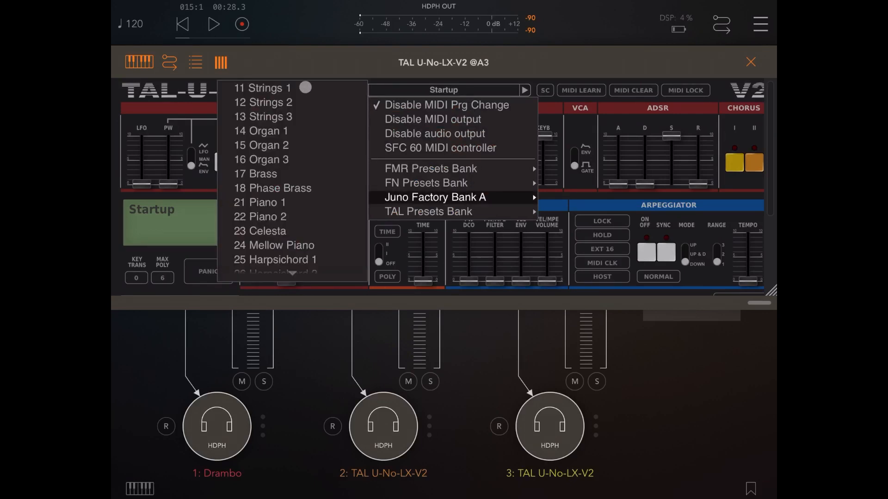
{"action": "left_click", "coordinate": [262, 88]}
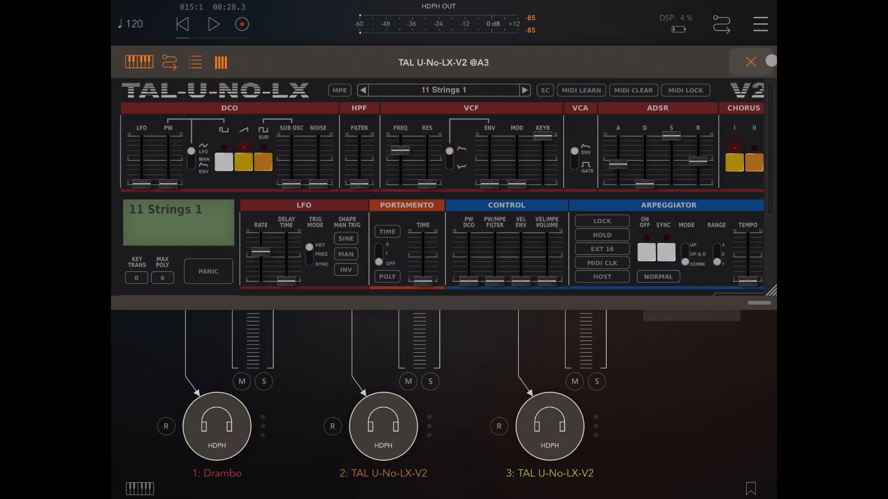
{"action": "left_click", "coordinate": [750, 62]}
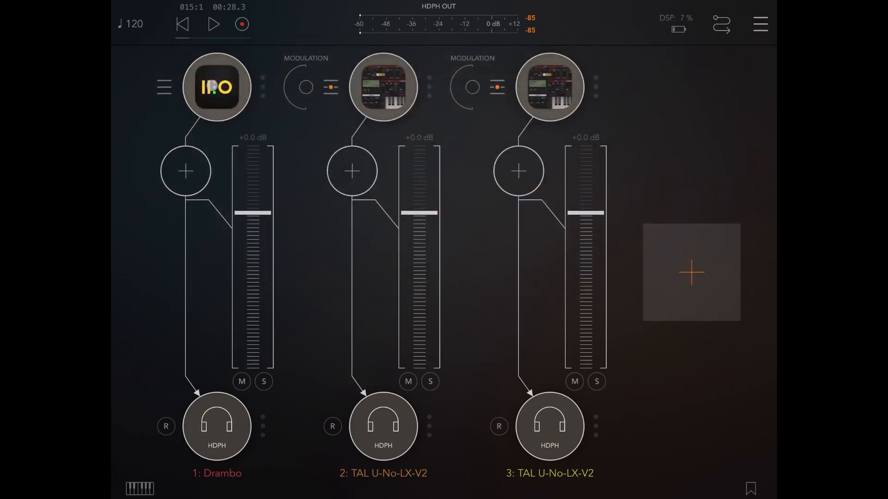
- Audition the channel-2 synth by playing low C keys on Drambo's track 2 keyboard
{"action": "left_click", "coordinate": [216, 87]}
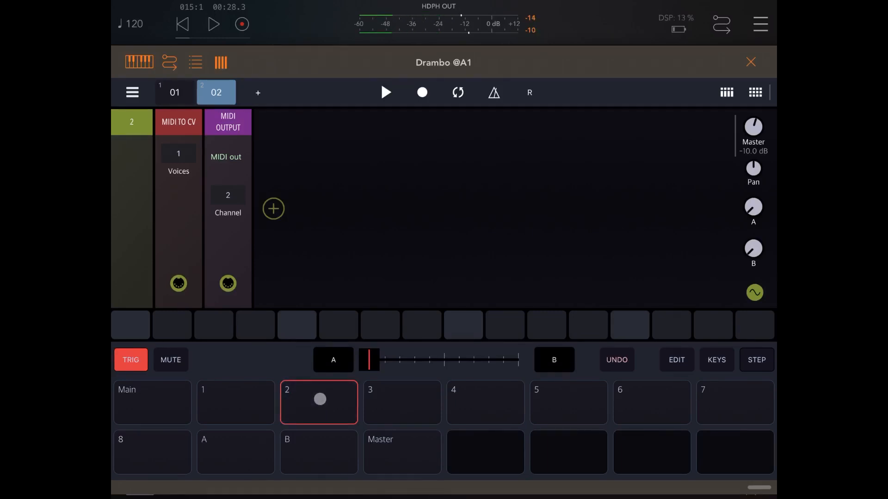
{"action": "left_click", "coordinate": [716, 360]}
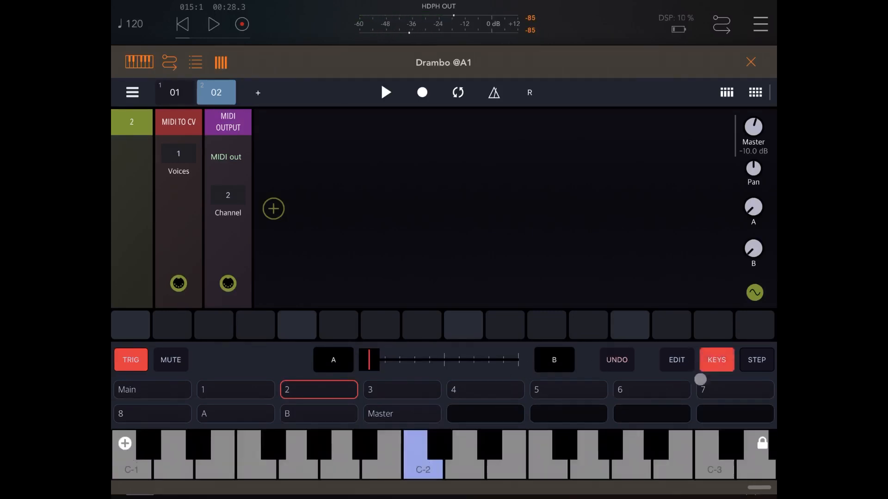
{"action": "left_click", "coordinate": [307, 467]}
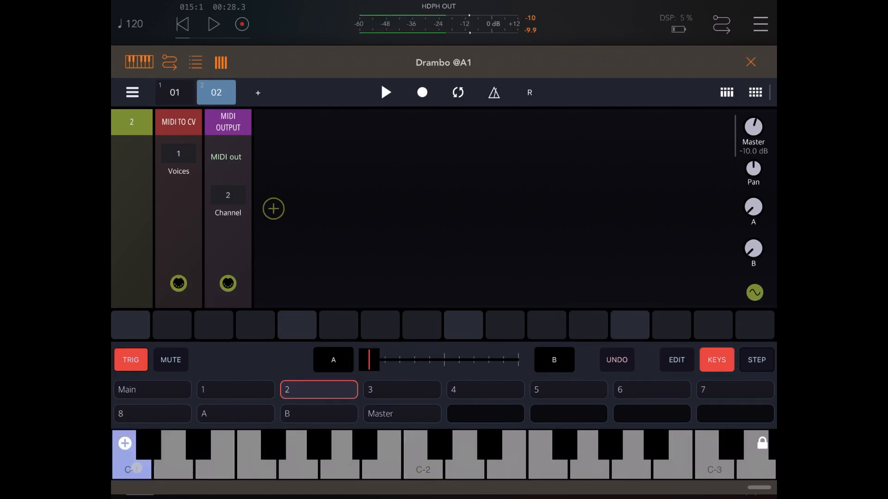
{"action": "left_click", "coordinate": [132, 453]}
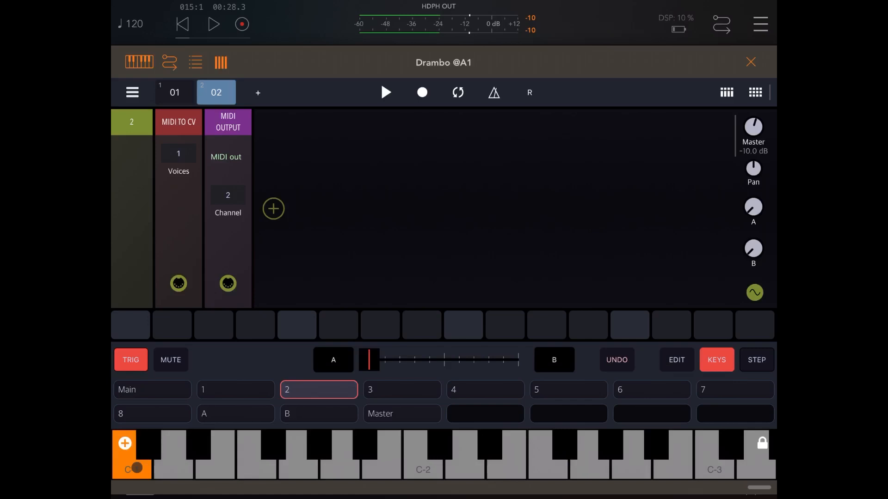
{"action": "left_click", "coordinate": [124, 443]}
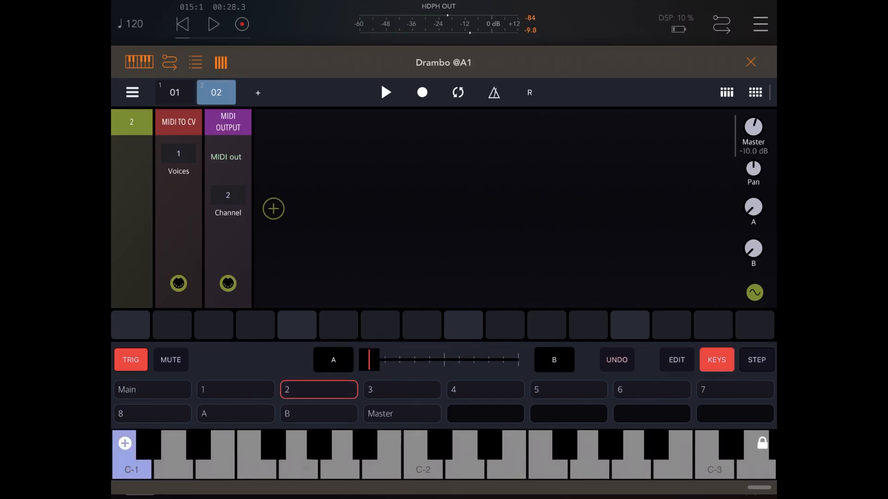
{"action": "left_click", "coordinate": [256, 456]}
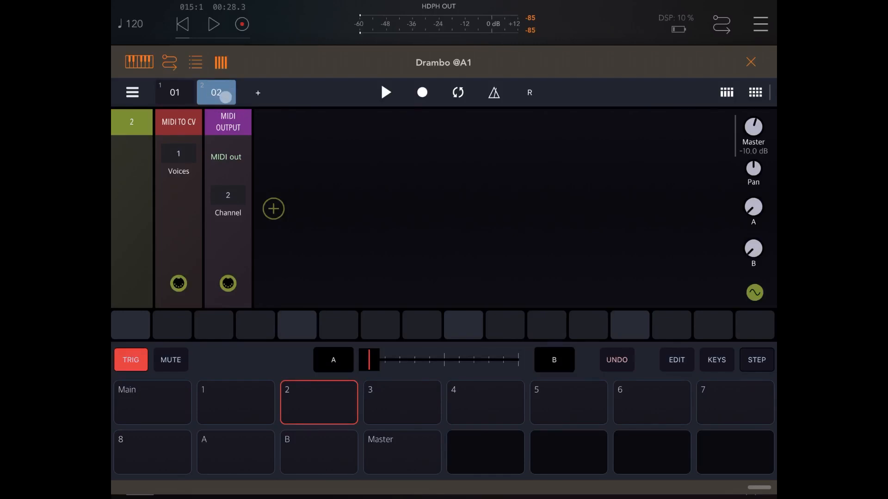
- Enter G1, C2 and A#1 bass notes late in the bar on track 02's pattern
{"action": "left_click", "coordinate": [175, 93]}
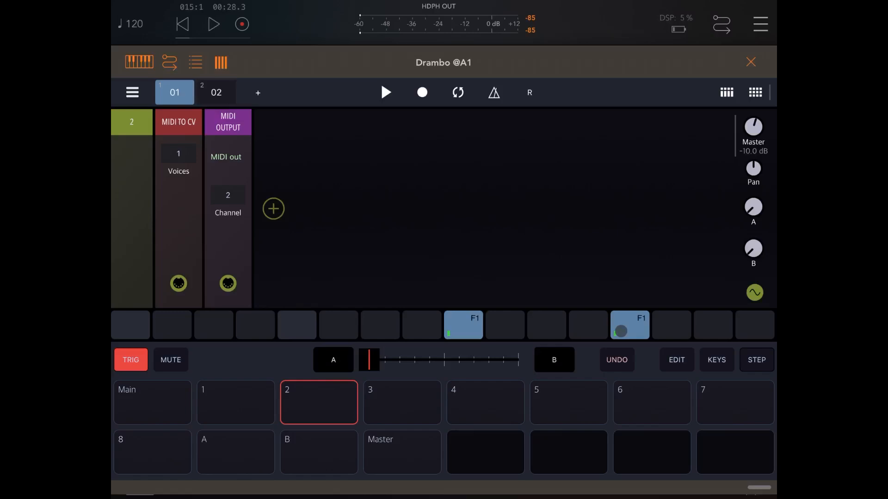
{"action": "left_click", "coordinate": [215, 92]}
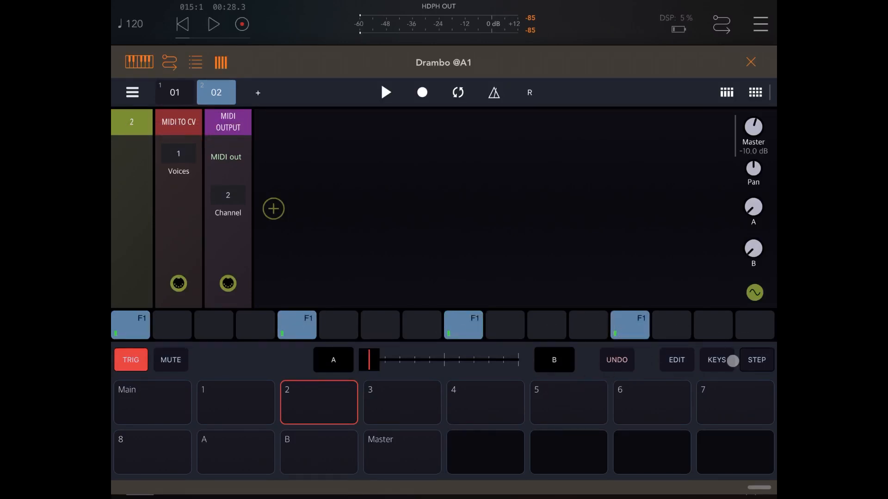
{"action": "left_click", "coordinate": [716, 360]}
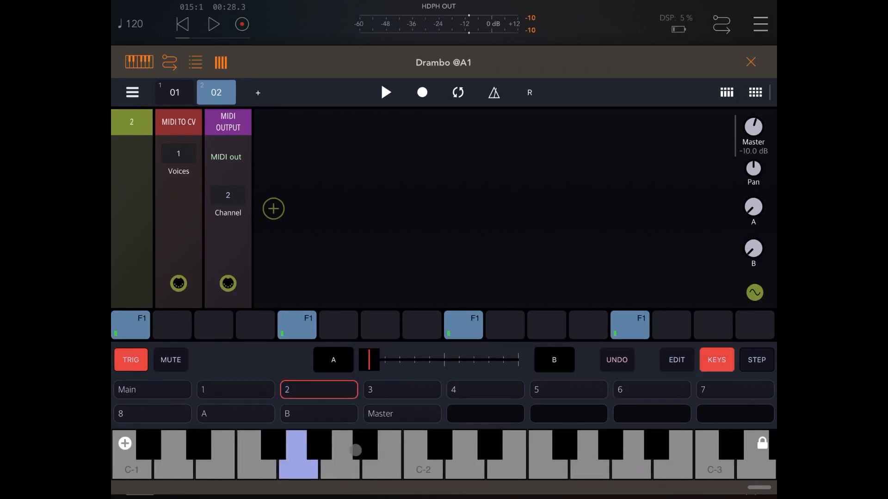
{"action": "left_click", "coordinate": [547, 325]}
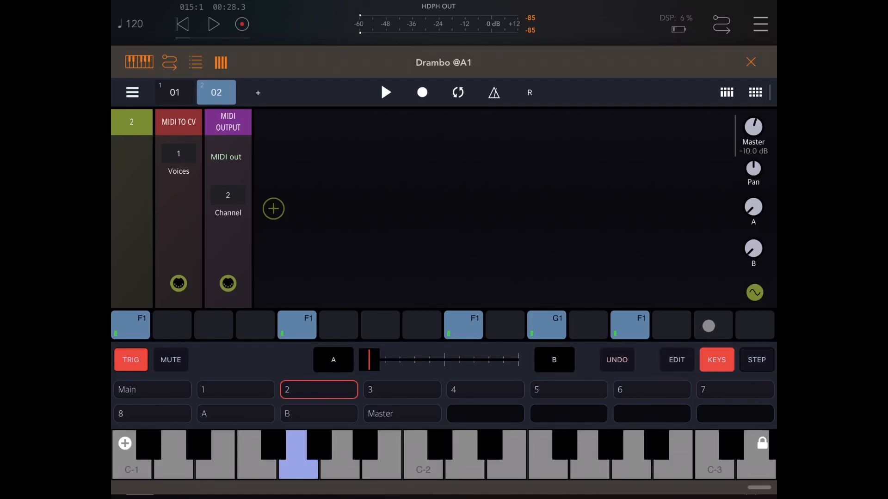
{"action": "left_click", "coordinate": [422, 455]}
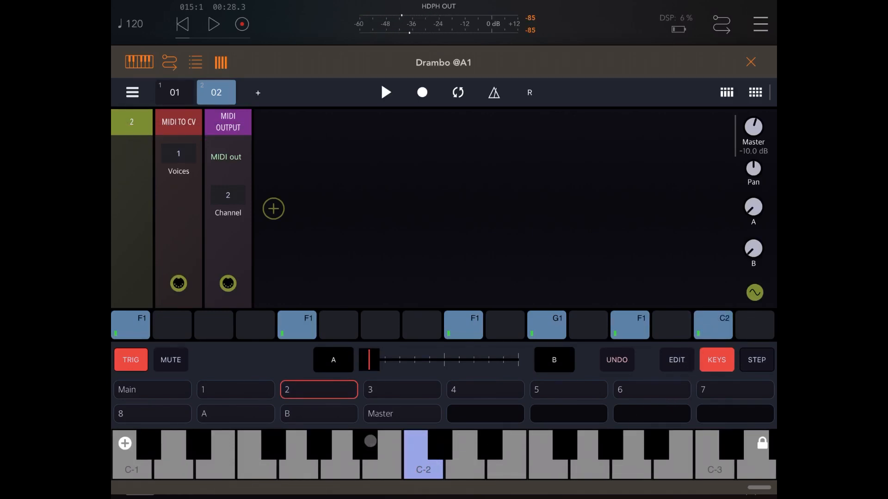
{"action": "left_click", "coordinate": [365, 445]}
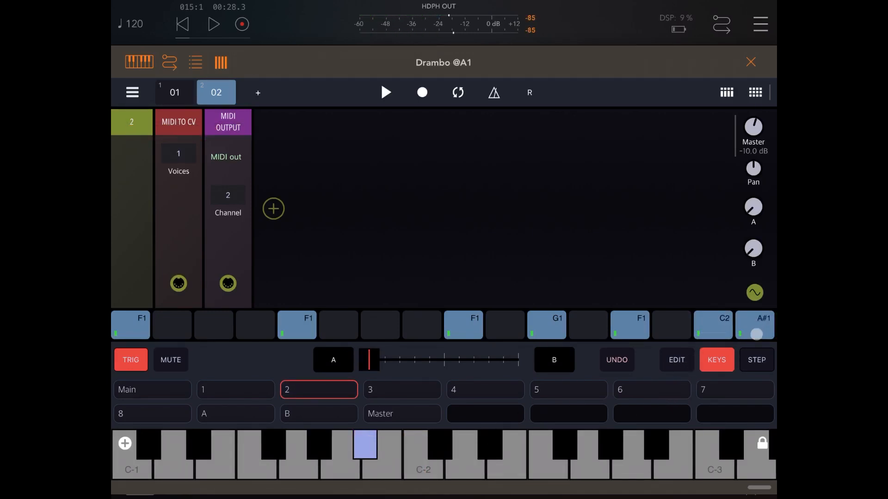
- Start playback and switch between tracks while the bassline plays
{"action": "left_click", "coordinate": [175, 92]}
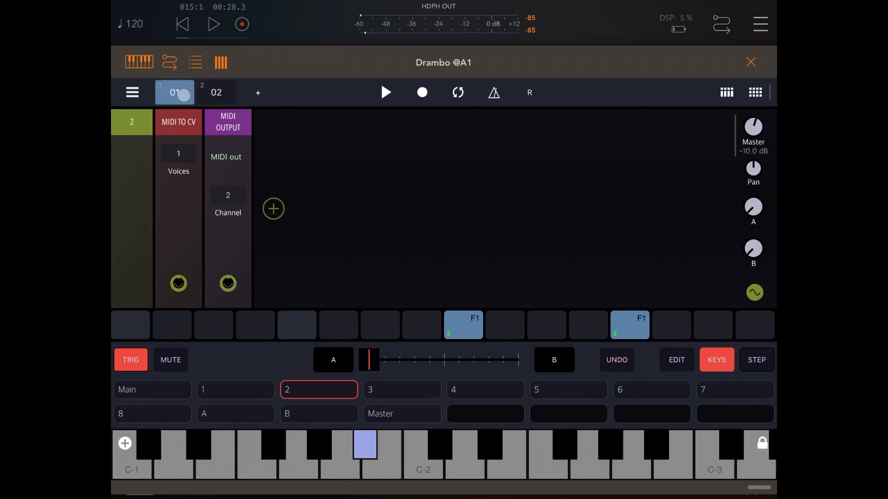
{"action": "left_click", "coordinate": [385, 92]}
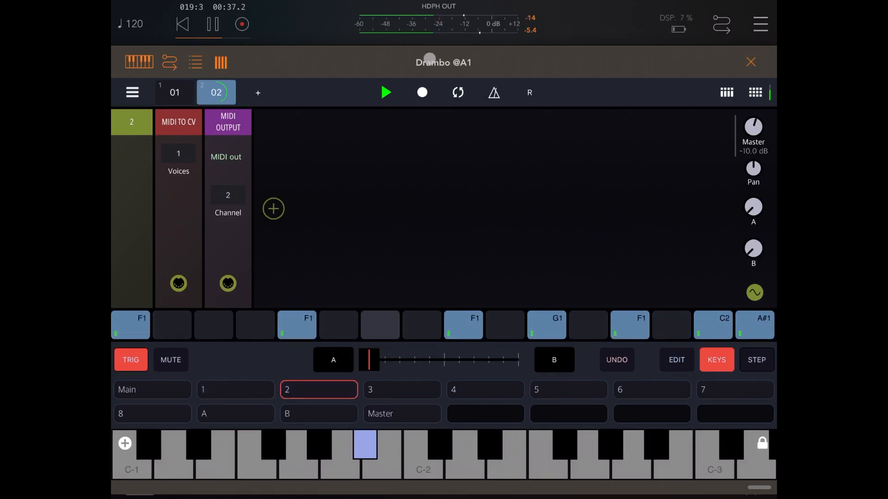
{"action": "left_click", "coordinate": [174, 93]}
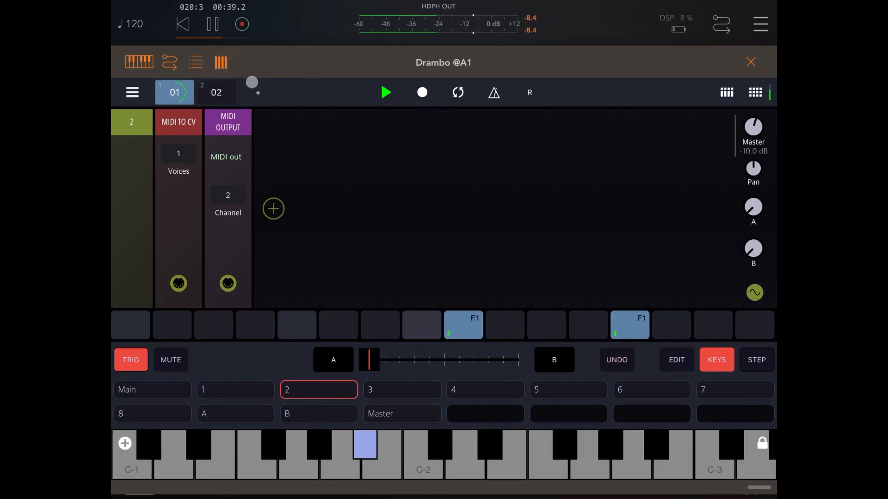
{"action": "left_click", "coordinate": [215, 93]}
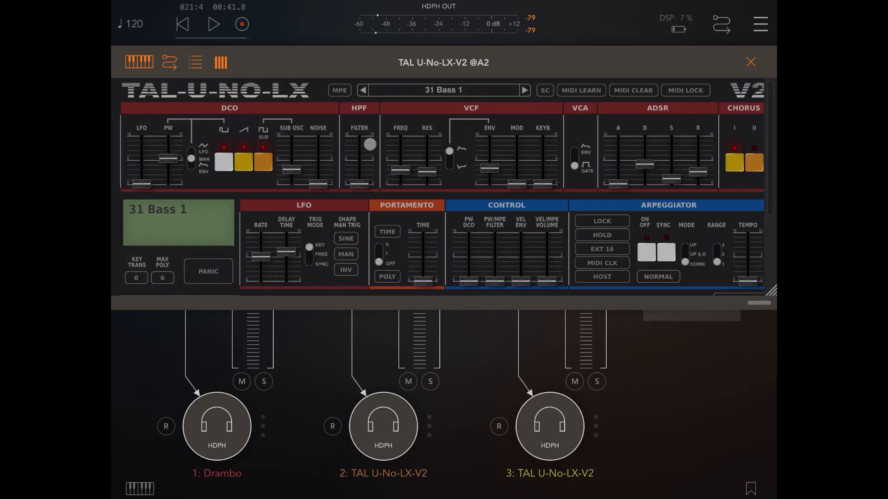
{"action": "left_click", "coordinate": [443, 90]}
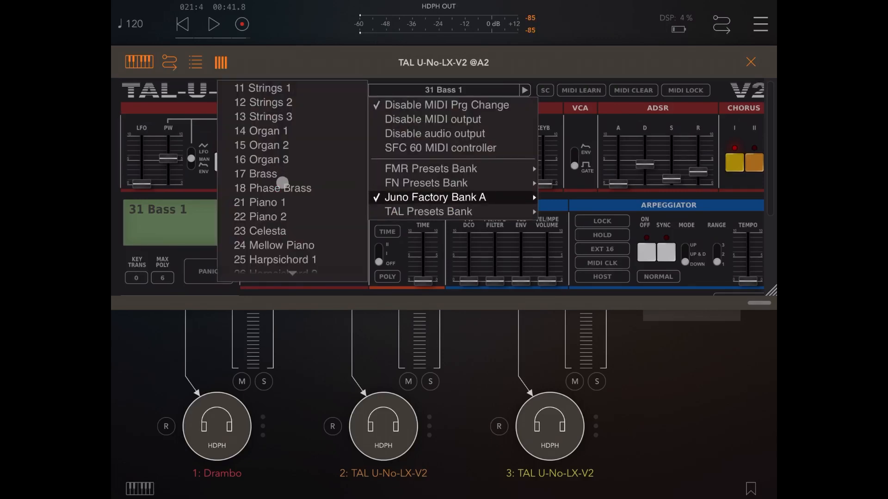
{"action": "scroll", "scroll_direction": "down", "scroll_amount": 3}
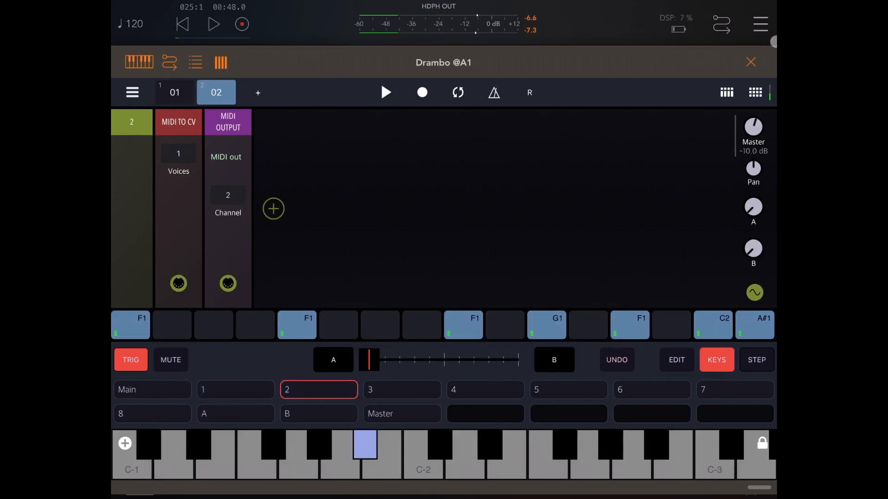
- Insert an effect on channel 2, searching 'dr' among audio unit effects for Drambo (Fx)
{"action": "left_click", "coordinate": [750, 62]}
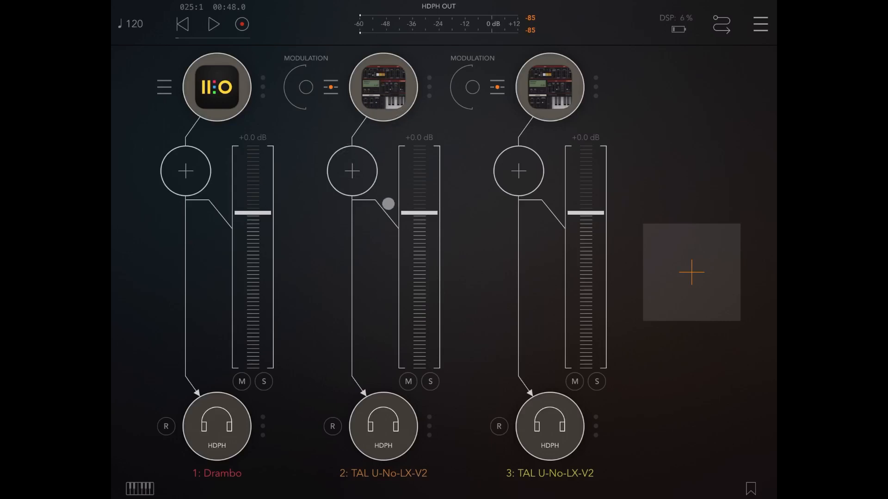
{"action": "left_click", "coordinate": [351, 171]}
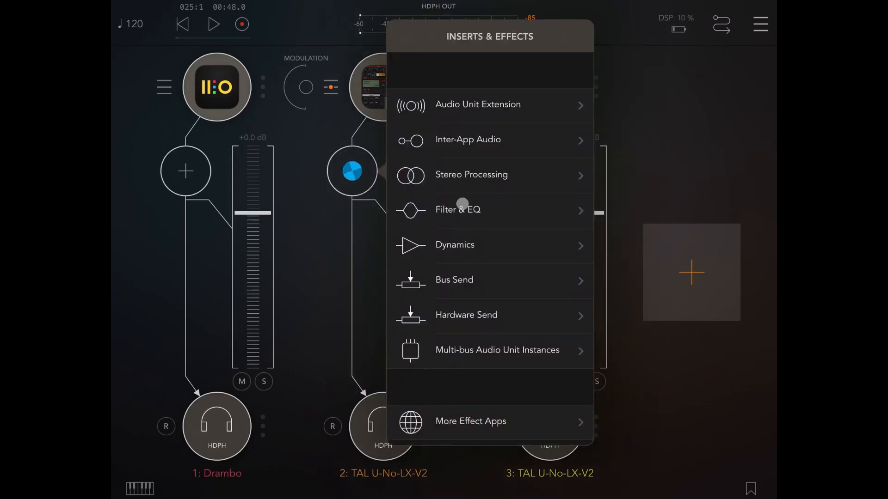
{"action": "left_click", "coordinate": [468, 140]}
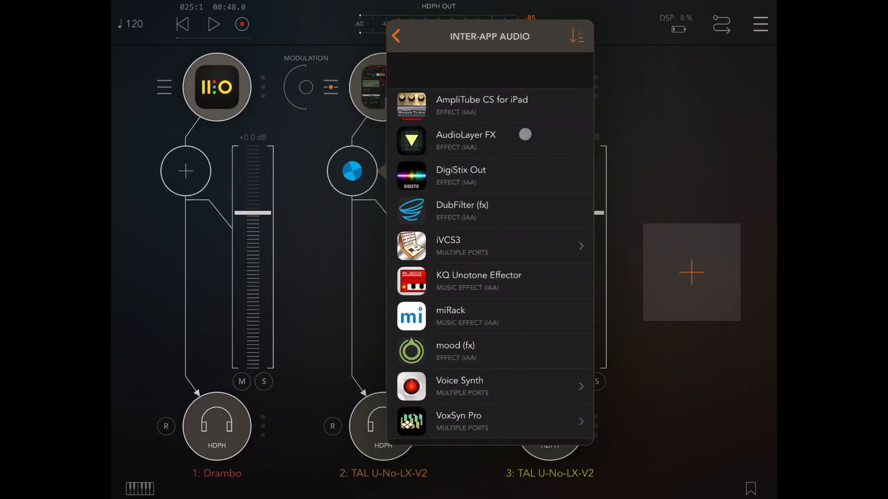
{"action": "left_click", "coordinate": [396, 35]}
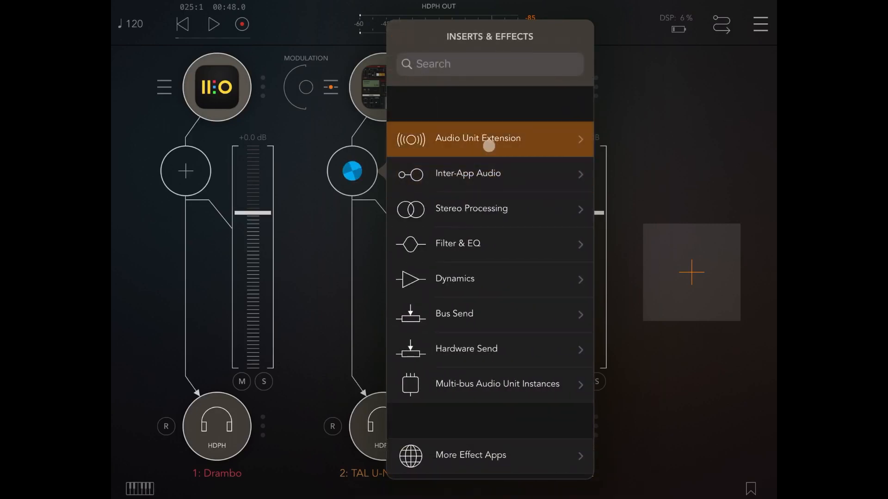
{"action": "left_click", "coordinate": [477, 140]}
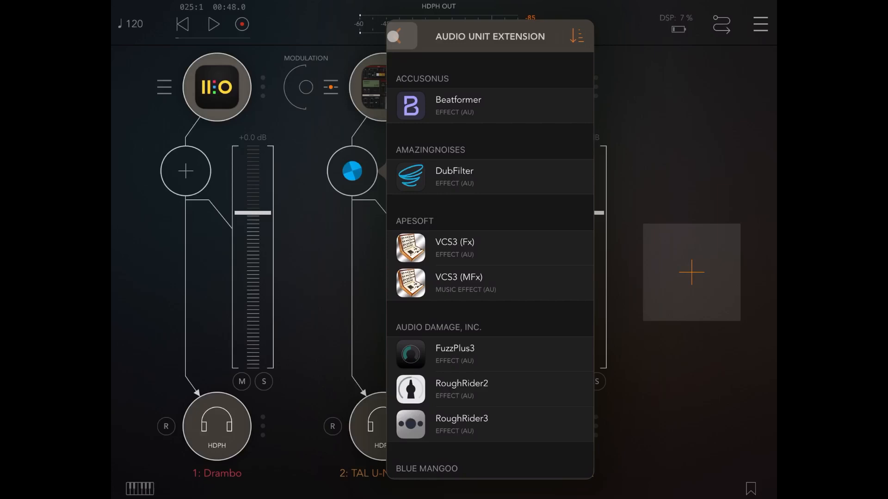
{"action": "left_click", "coordinate": [468, 64]}
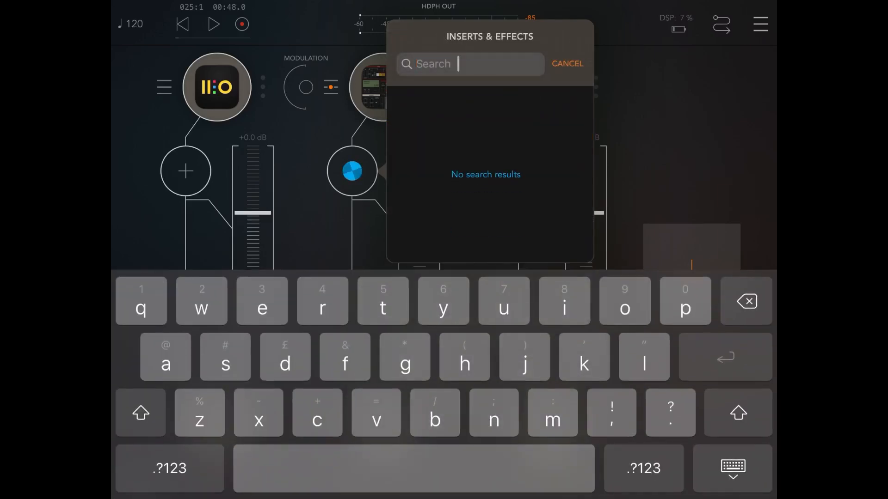
{"action": "type", "text": "dr"}
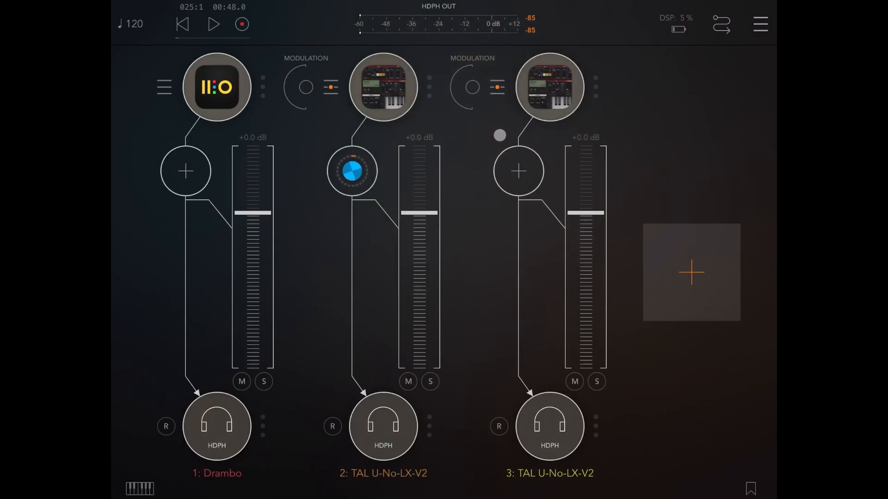
- Add a Chorus processor module to the Drambo effect on the bass channel
{"action": "left_click", "coordinate": [352, 171]}
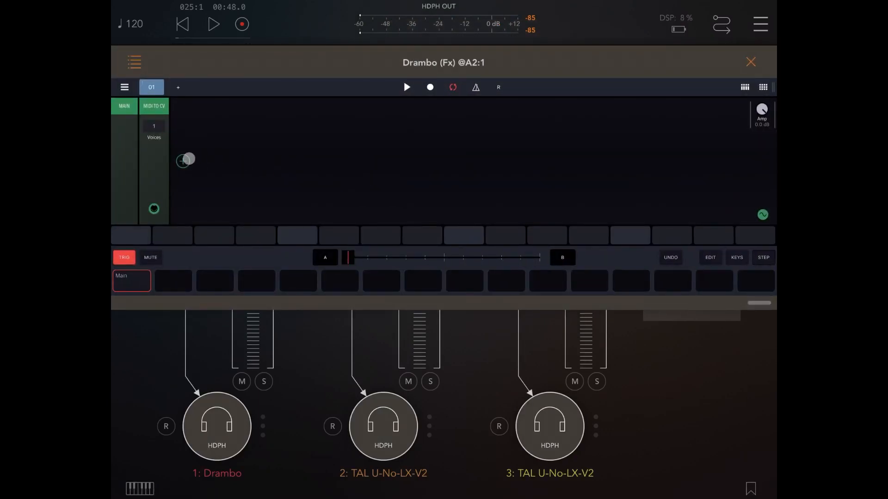
{"action": "left_click", "coordinate": [183, 161]}
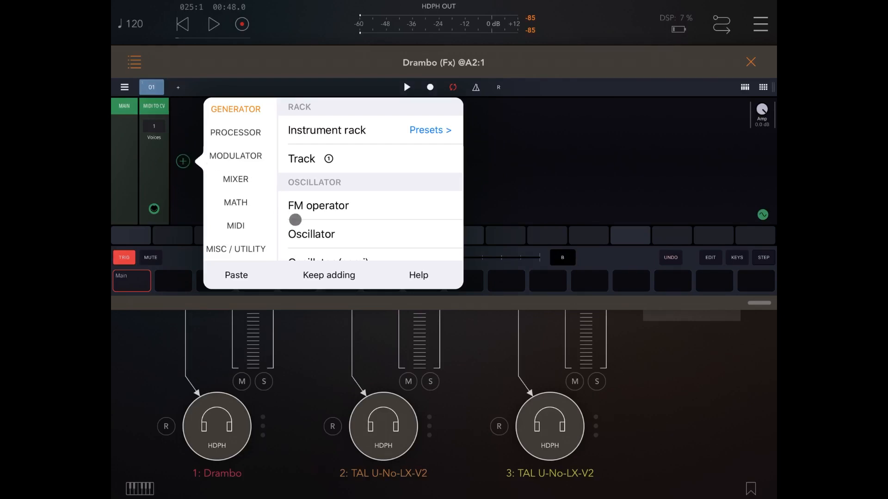
{"action": "left_click", "coordinate": [234, 132]}
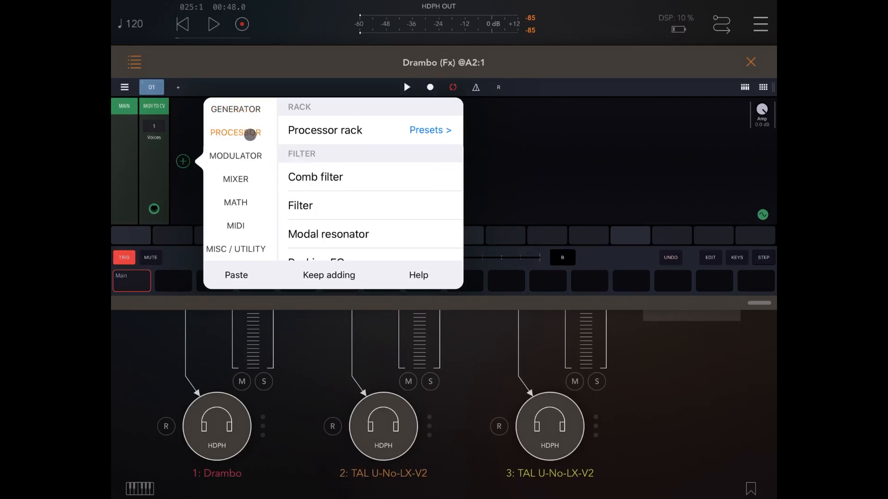
{"action": "scroll", "scroll_direction": "down", "scroll_amount": 3}
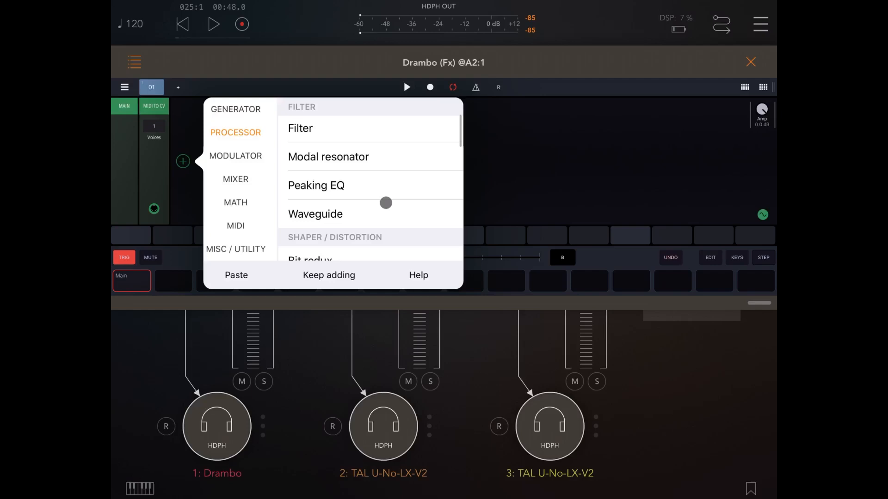
{"action": "scroll", "scroll_direction": "down", "scroll_amount": 3}
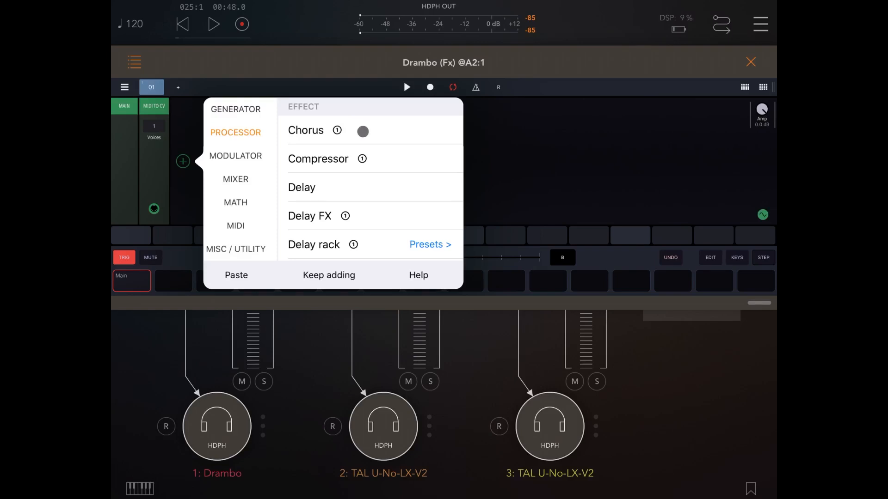
{"action": "left_click", "coordinate": [305, 131]}
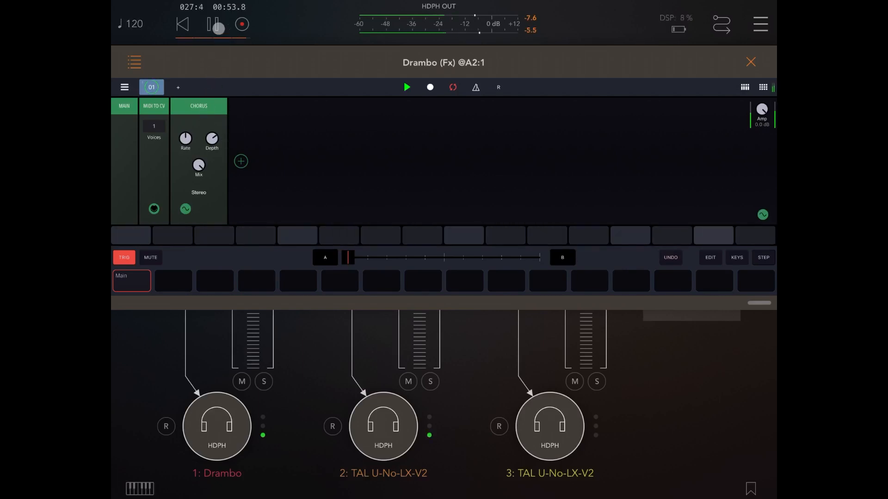
- Add a Reverb processor module after the chorus in the effect chain
{"action": "left_click", "coordinate": [240, 161]}
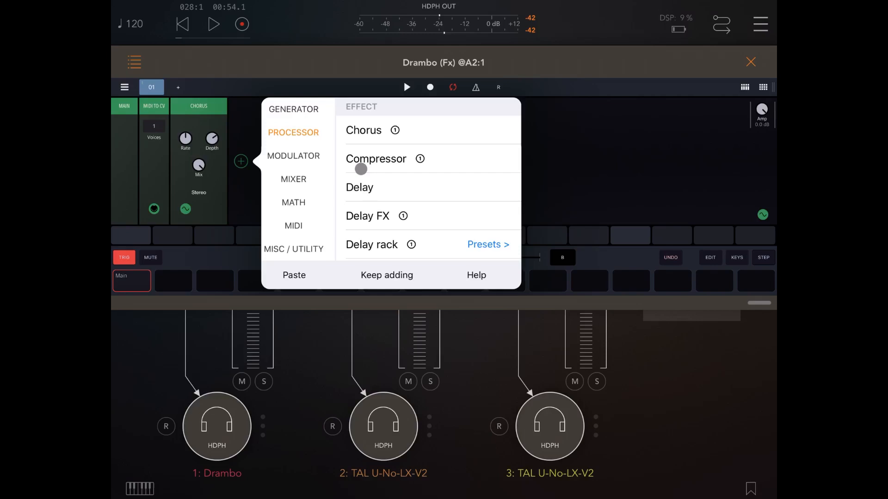
{"action": "scroll", "scroll_direction": "down", "scroll_amount": 3}
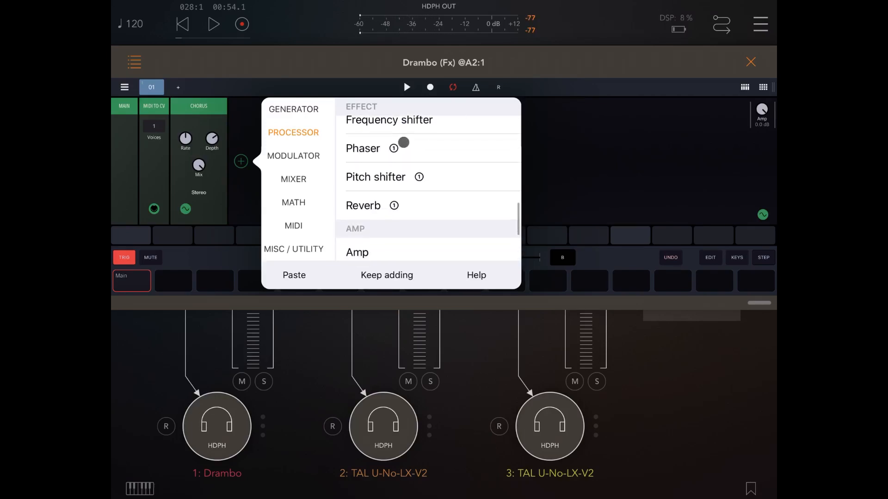
{"action": "left_click", "coordinate": [362, 205]}
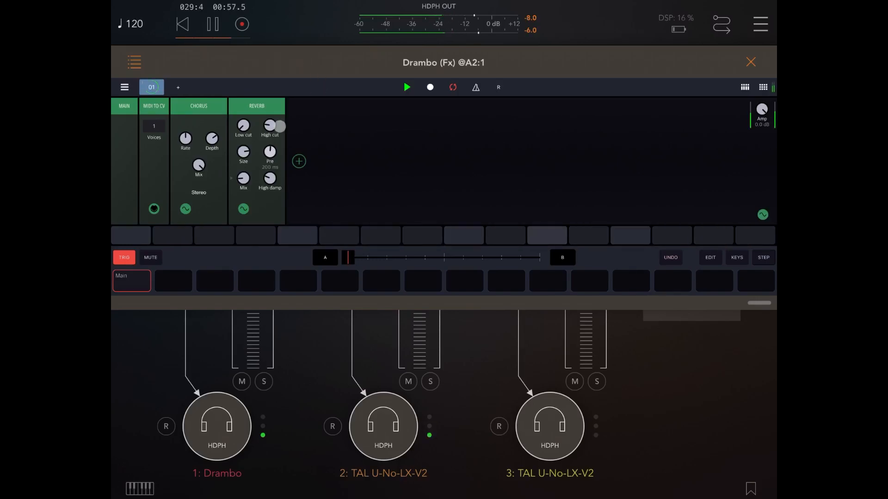
{"action": "left_click", "coordinate": [269, 124]}
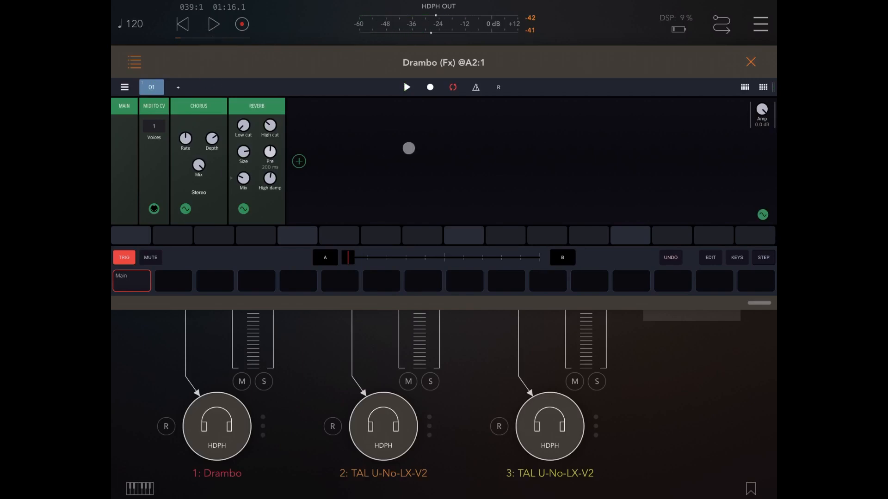
- End Drambo's second sequencer track with a MIDI output module sending on channel 3
{"action": "left_click", "coordinate": [750, 62]}
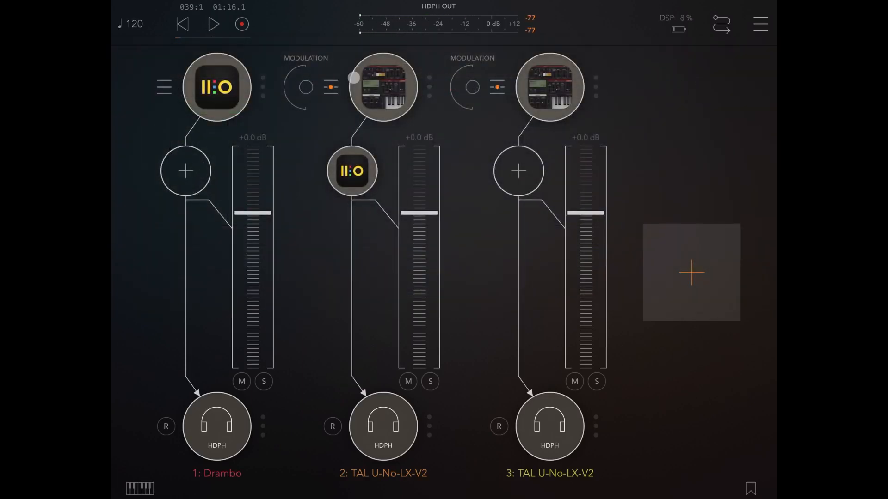
{"action": "left_click", "coordinate": [216, 87]}
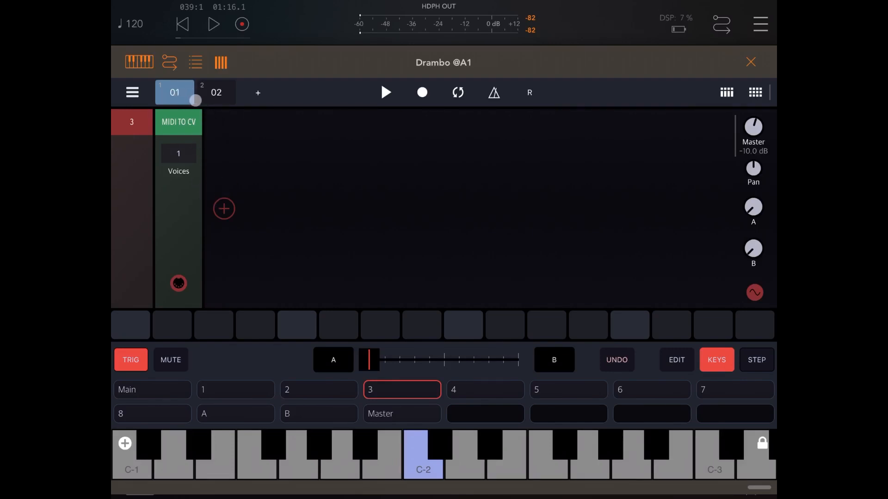
{"action": "left_click", "coordinate": [215, 92]}
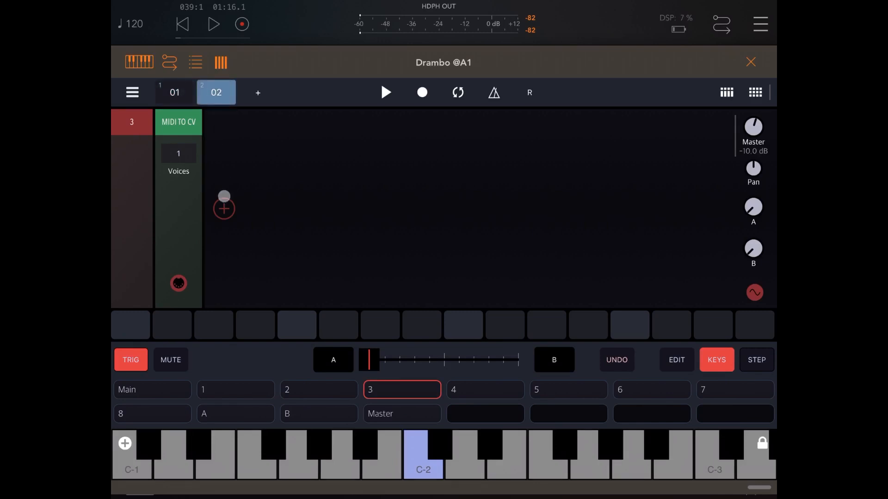
{"action": "left_click", "coordinate": [223, 208]}
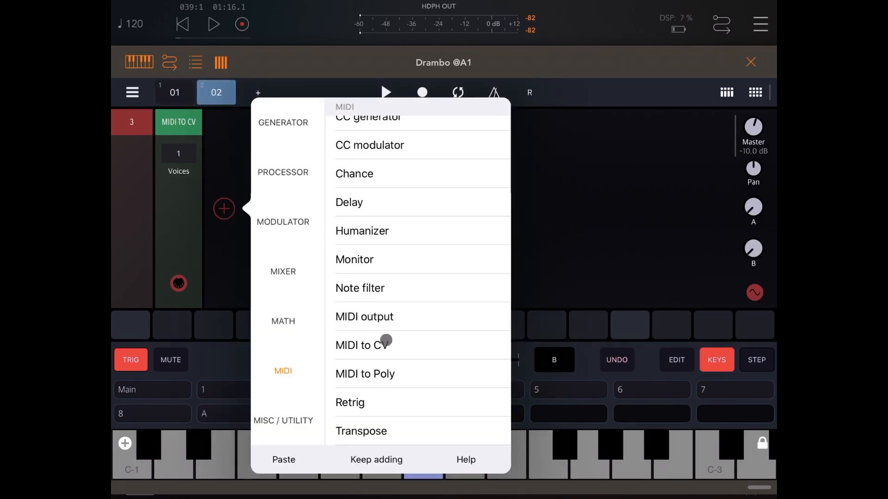
{"action": "left_click", "coordinate": [364, 316]}
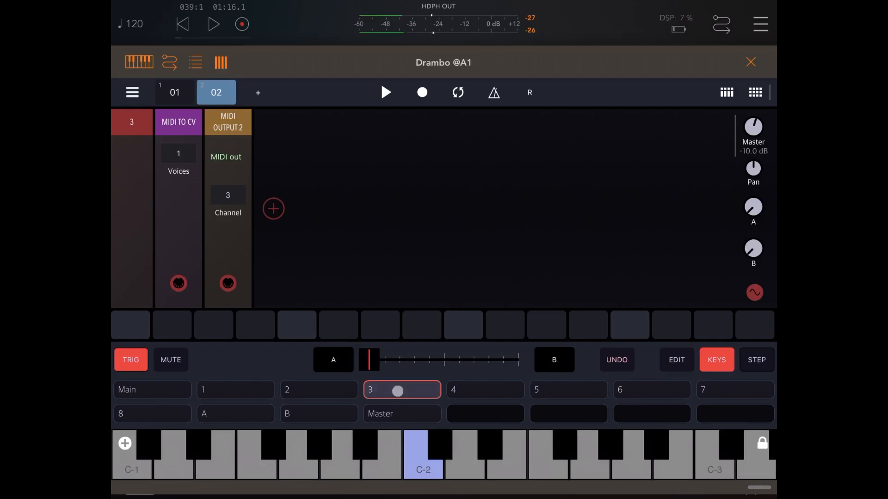
{"action": "left_click", "coordinate": [339, 453]}
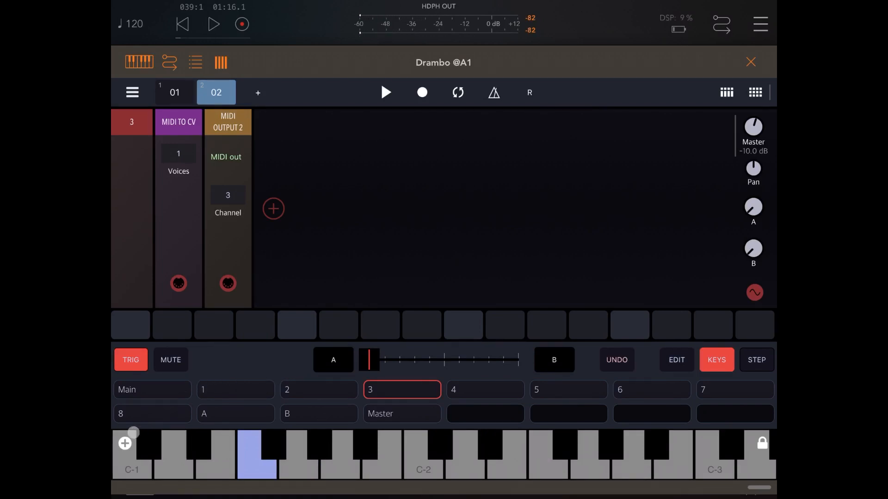
- Latch a multi-note chord on the keyboard and record it onto steps 1 and 9 of track 2
{"action": "left_click", "coordinate": [125, 443]}
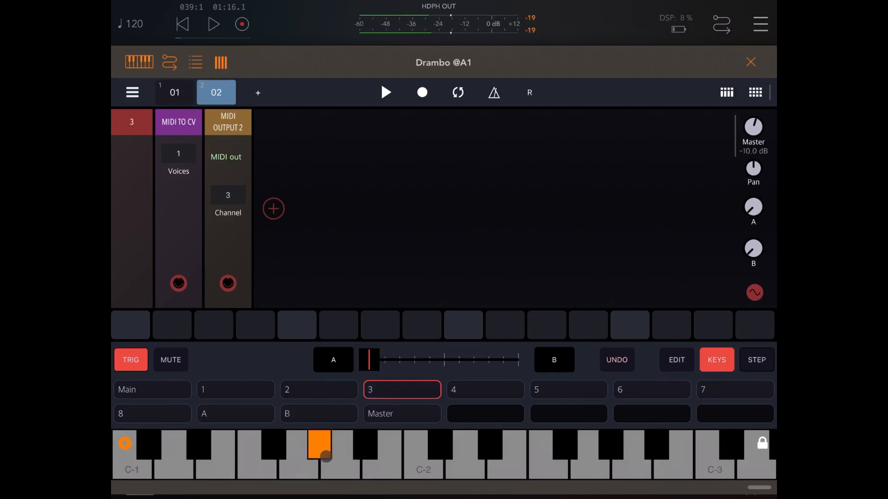
{"action": "left_click", "coordinate": [258, 459]}
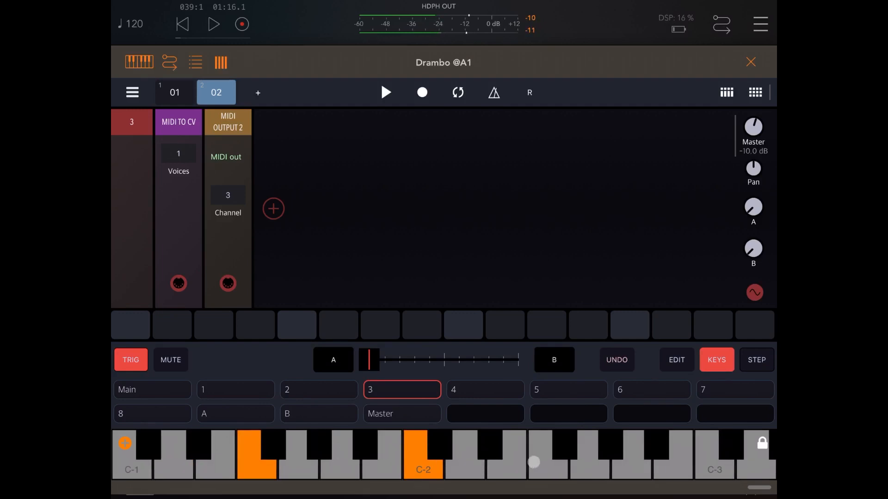
{"action": "left_click", "coordinate": [548, 453]}
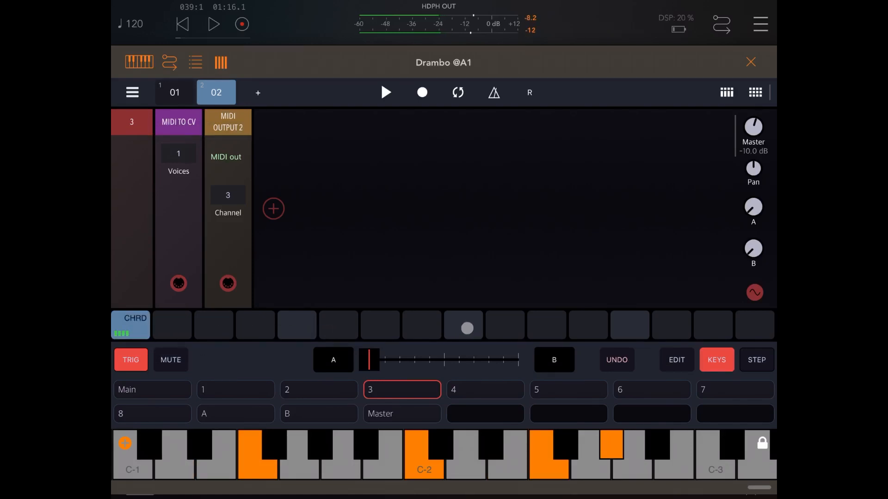
{"action": "left_click", "coordinate": [464, 325]}
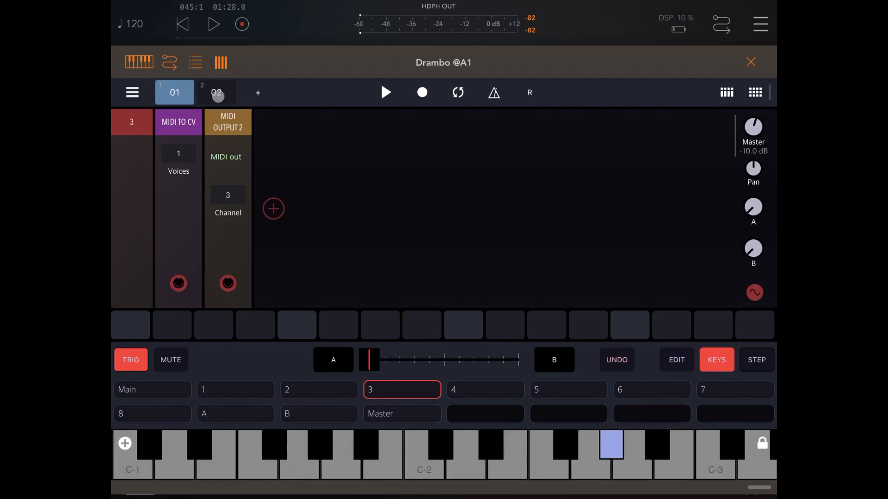
{"action": "left_click", "coordinate": [751, 62]}
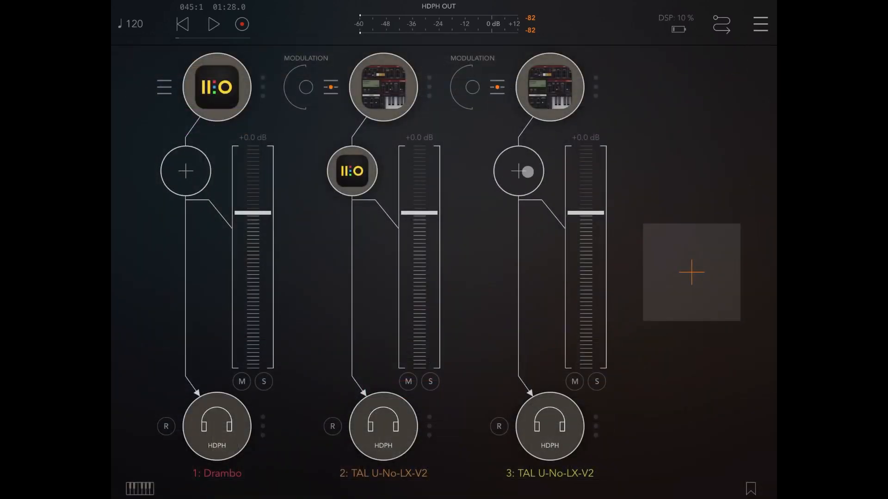
- Insert a Drambo (Fx) effect on channel 3's TAL U-No-LX, found by searching 'dr'
{"action": "left_click", "coordinate": [518, 172]}
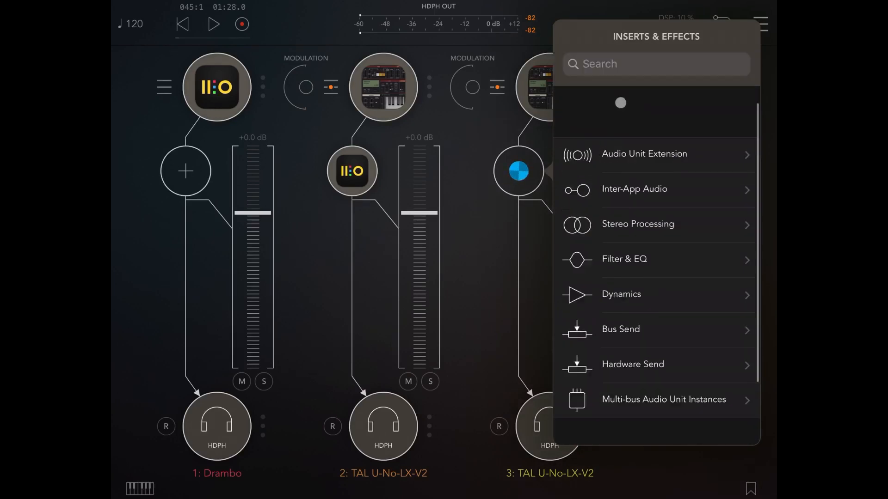
{"action": "left_click", "coordinate": [634, 63]}
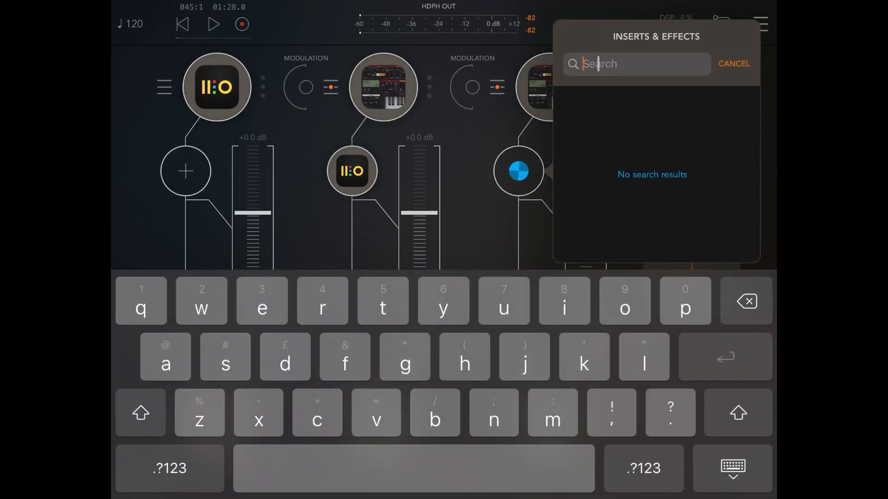
{"action": "type", "text": "dr"}
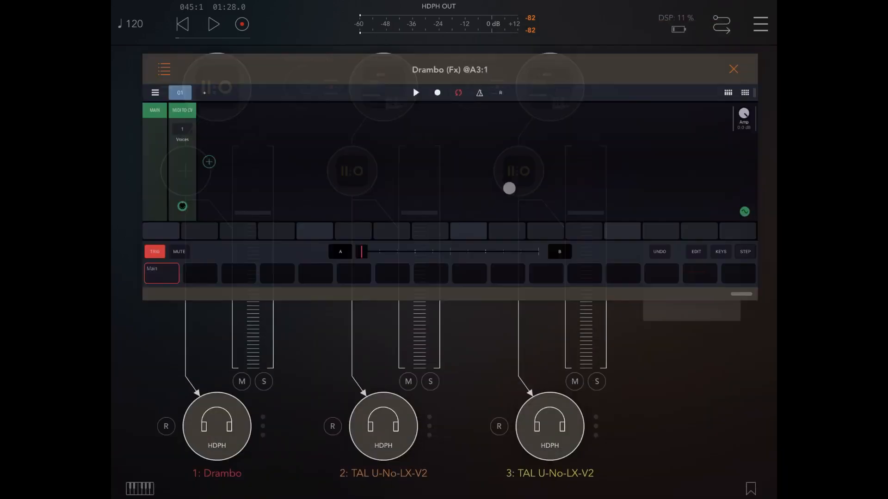
- Add a Reverb processor module inside the new channel-3 Drambo effect
{"action": "left_click", "coordinate": [209, 162]}
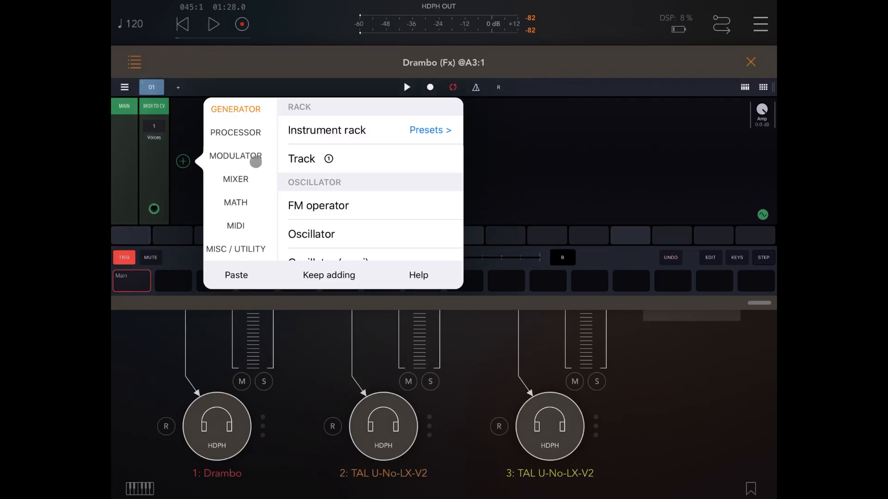
{"action": "left_click", "coordinate": [235, 132]}
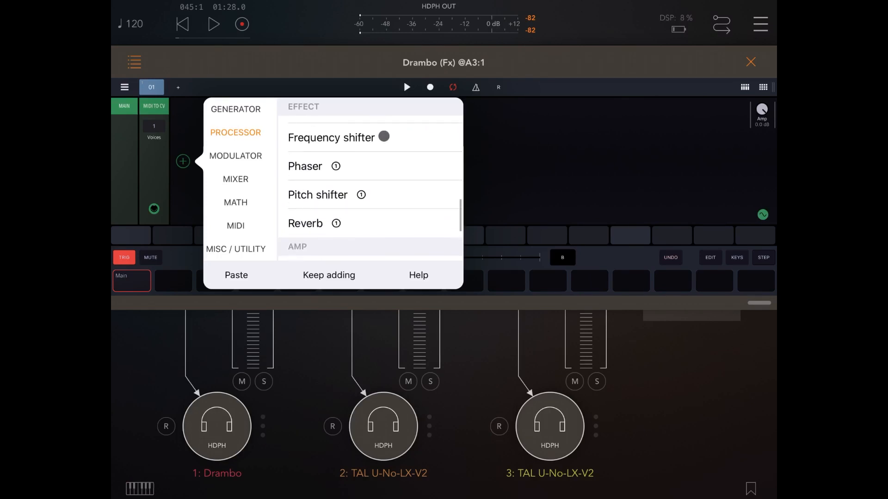
{"action": "left_click", "coordinate": [306, 223]}
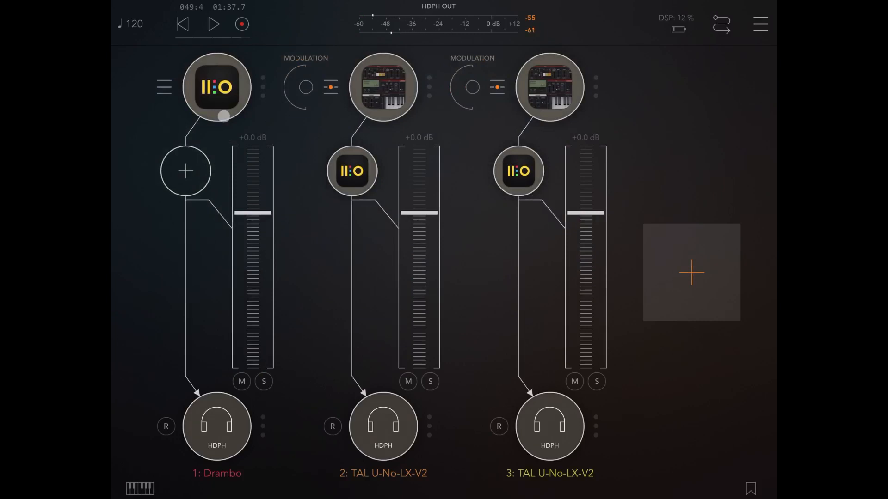
- Duplicate pattern 02 into a third pattern 02c and switch to it
{"action": "left_click", "coordinate": [216, 87]}
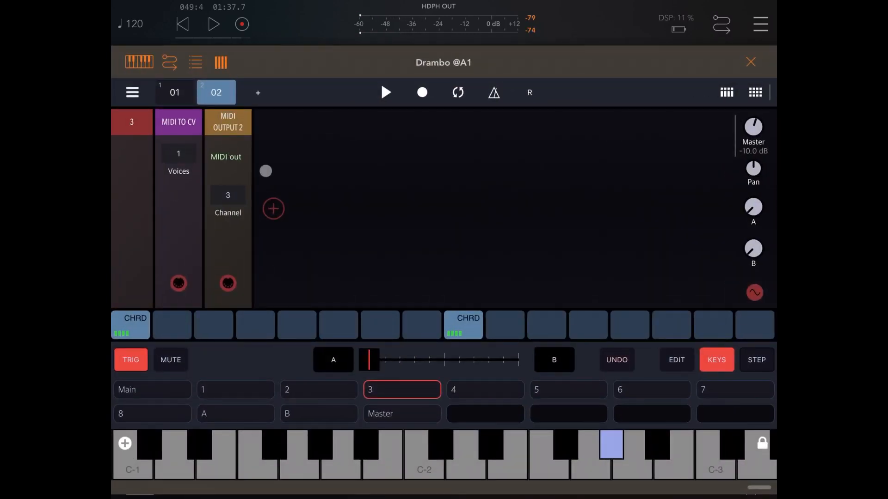
{"action": "left_click", "coordinate": [216, 93]}
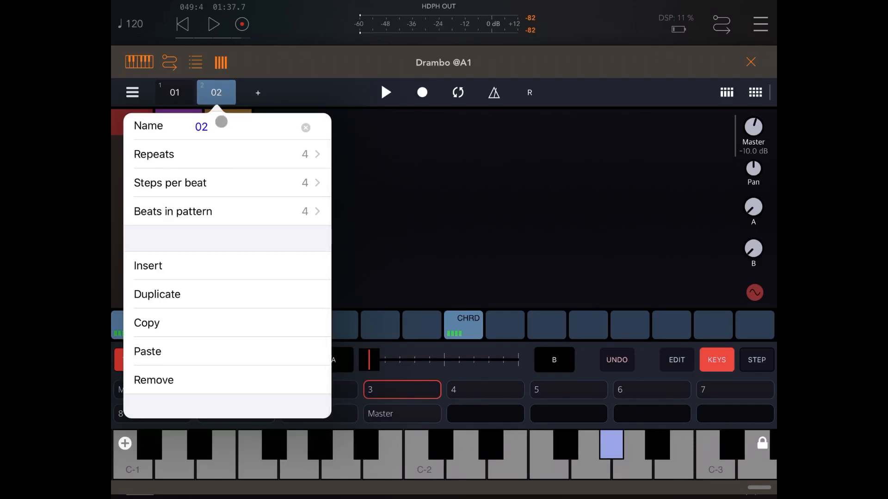
{"action": "left_click", "coordinate": [157, 294]}
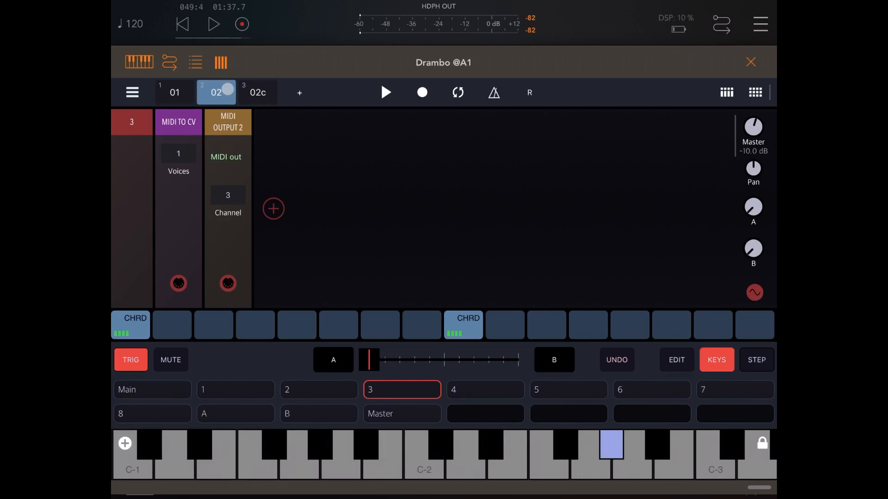
{"action": "left_click", "coordinate": [258, 93]}
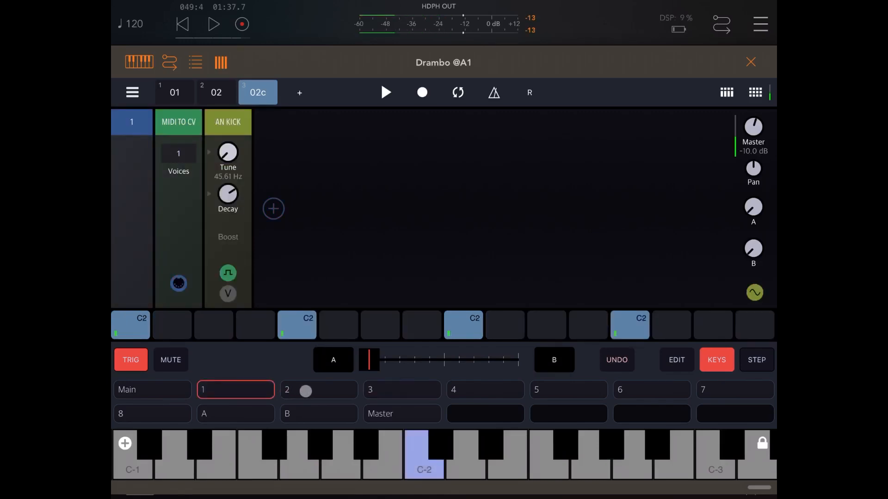
- Review the bass and chord tracks' steps in pattern 02c
{"action": "left_click", "coordinate": [318, 389]}
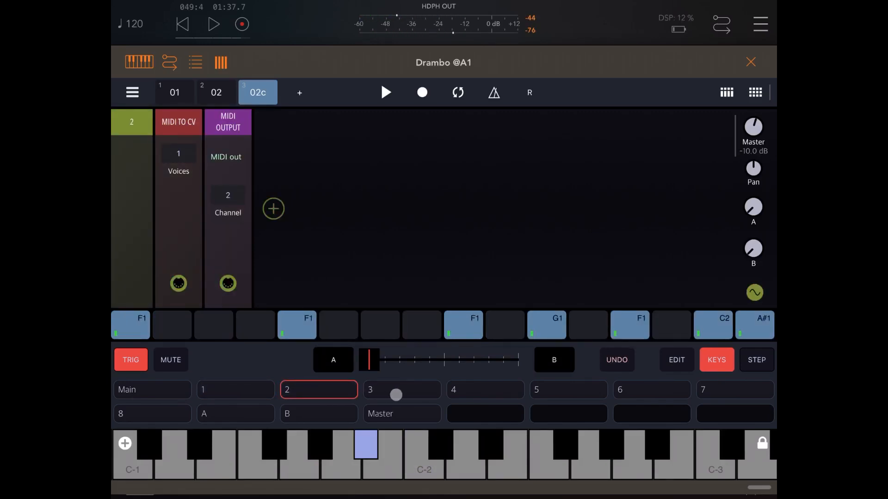
{"action": "left_click_drag", "start_coordinate": [395, 395], "coordinate": [307, 395]}
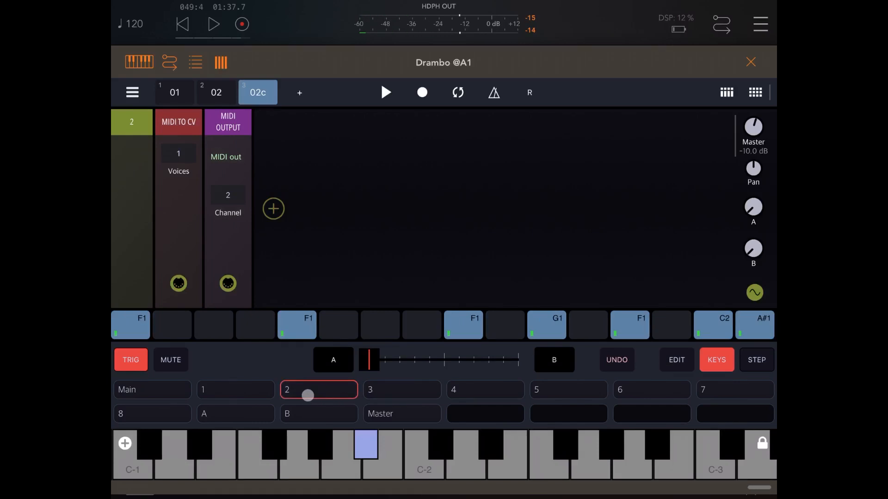
{"action": "left_click", "coordinate": [401, 390]}
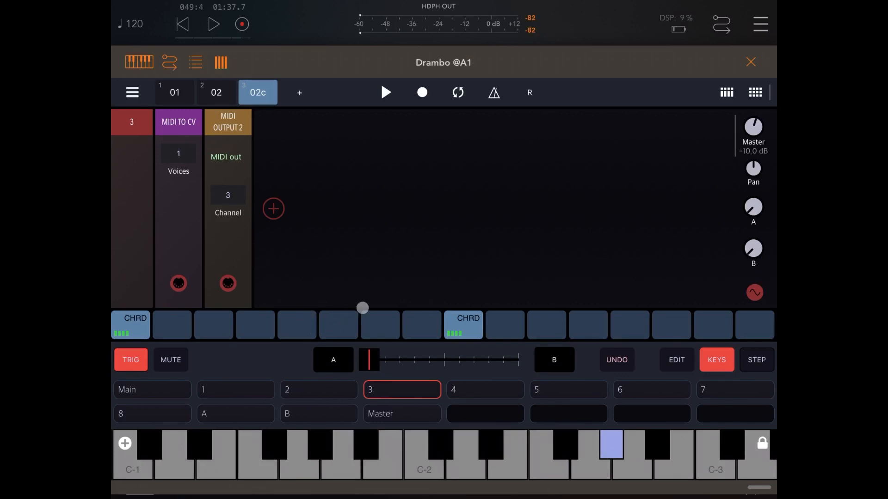
- Set pattern 02c's bass steps to C2 and record a new held chord into the chord track's step 1
{"action": "left_click", "coordinate": [338, 325]}
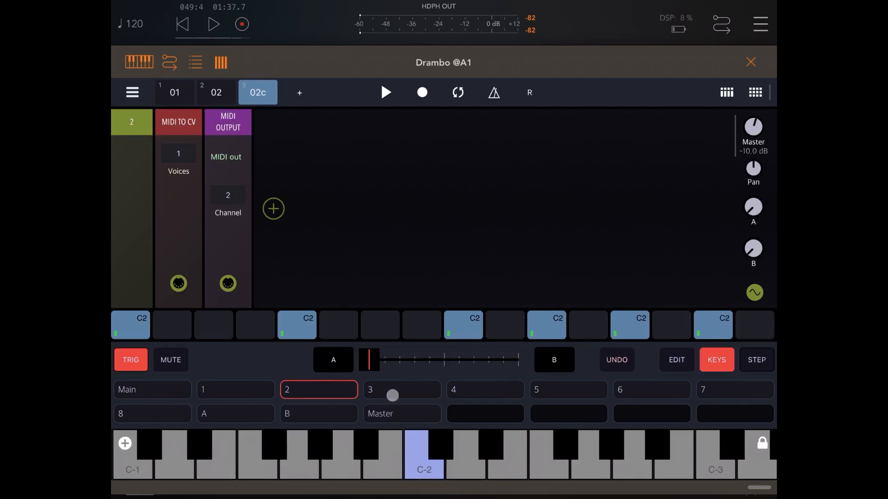
{"action": "left_click", "coordinate": [402, 389]}
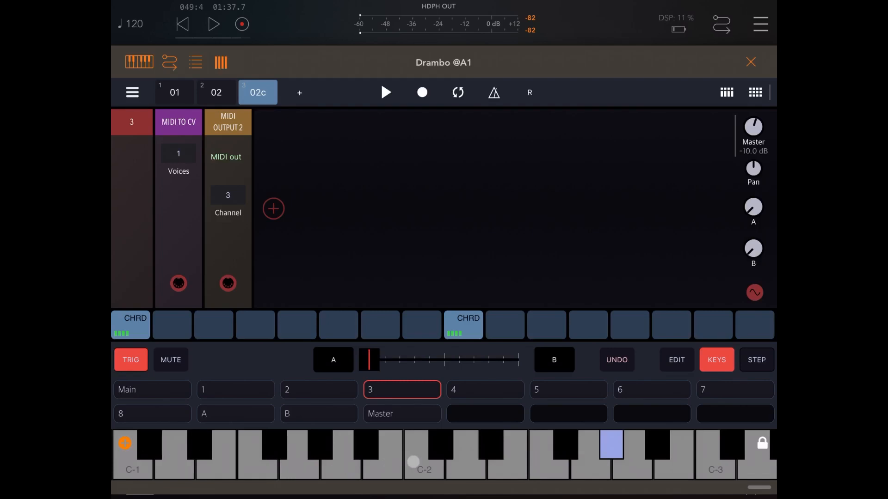
{"action": "left_click", "coordinate": [423, 453]}
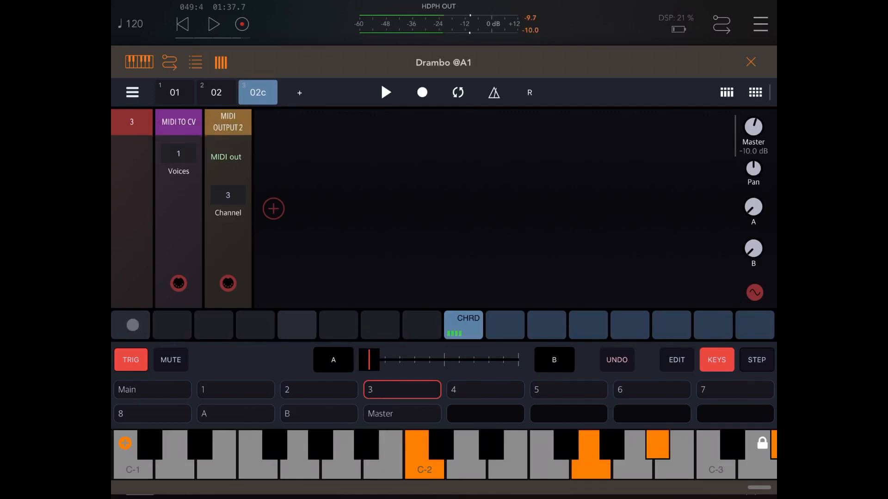
{"action": "left_click", "coordinate": [463, 325]}
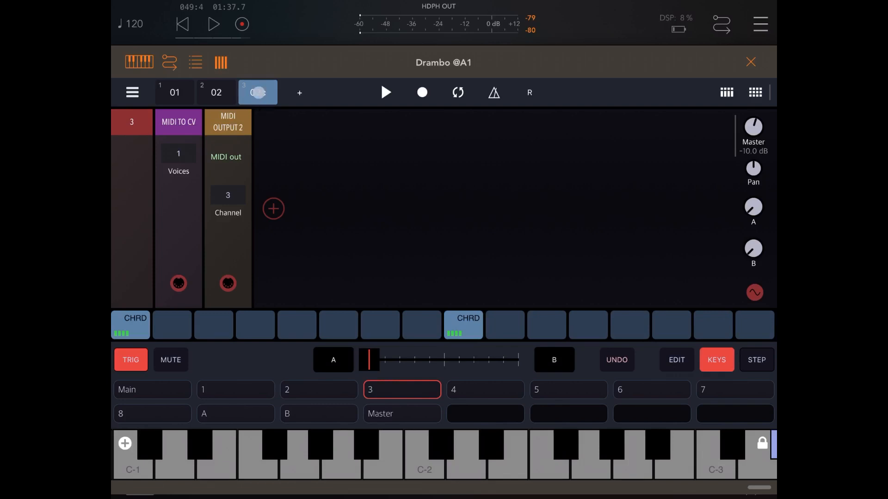
- Lower AUM's channel-3 TAL U-No-LX fader to about -4.1 dB while the other channels stay at 0 dB
{"action": "left_click", "coordinate": [258, 91]}
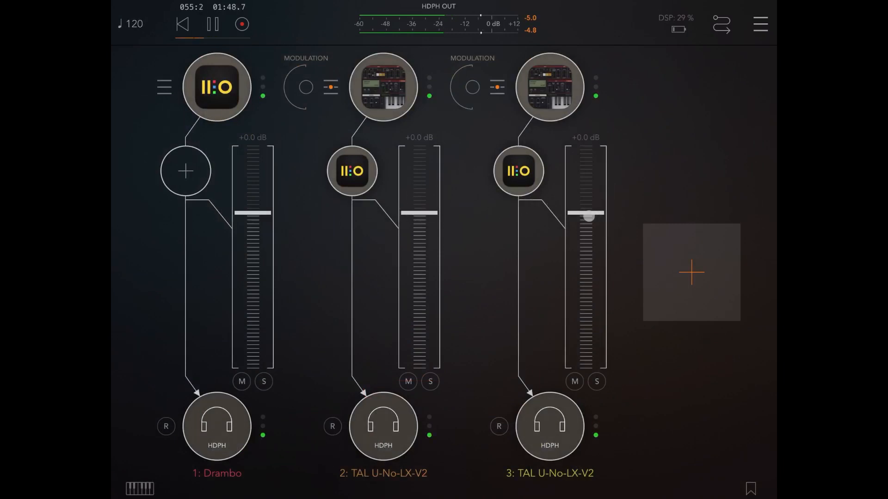
{"action": "left_click_drag", "start_coordinate": [588, 216], "coordinate": [589, 255]}
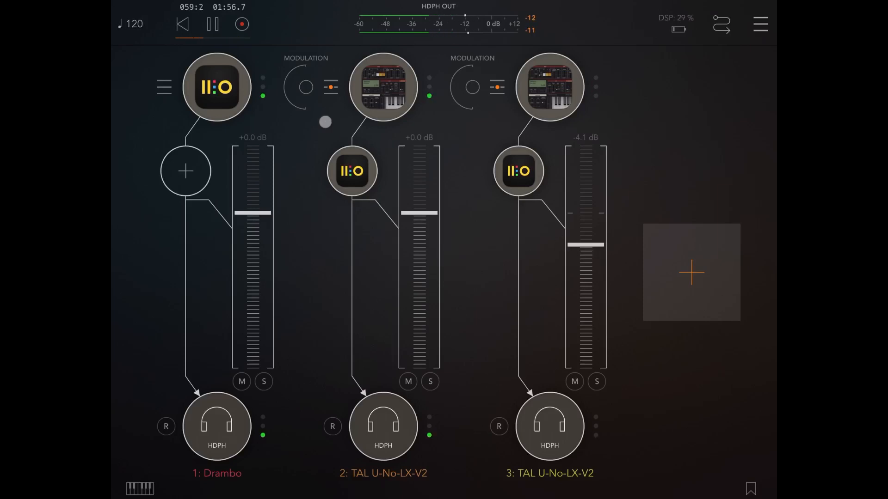
{"action": "left_click", "coordinate": [214, 24]}
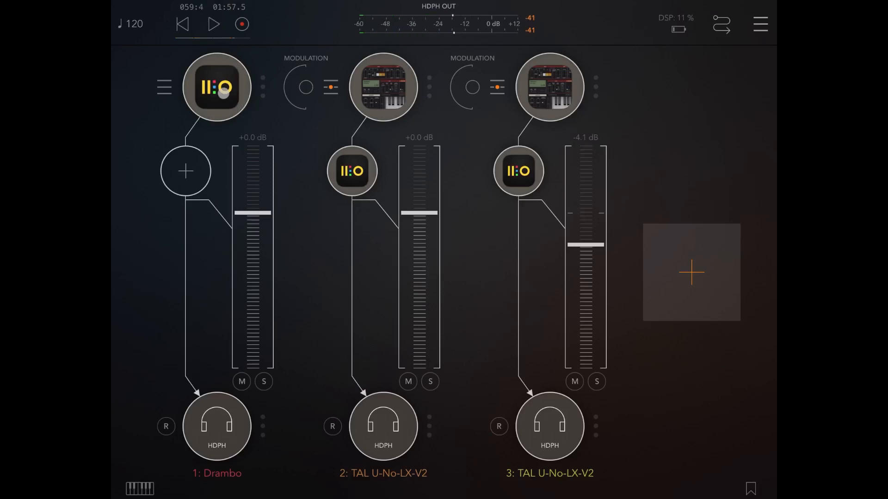
- Add a fourth pattern 04 after 02c in Drambo and switch to it
{"action": "left_click", "coordinate": [217, 87]}
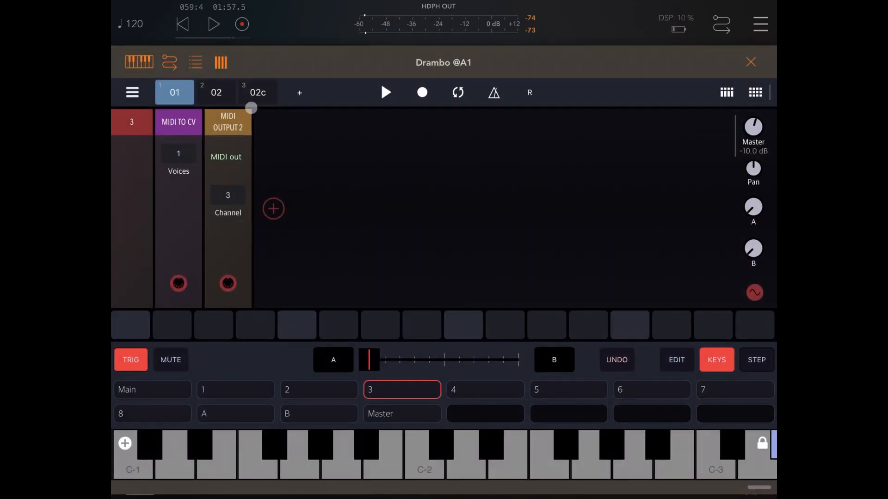
{"action": "left_click", "coordinate": [216, 92]}
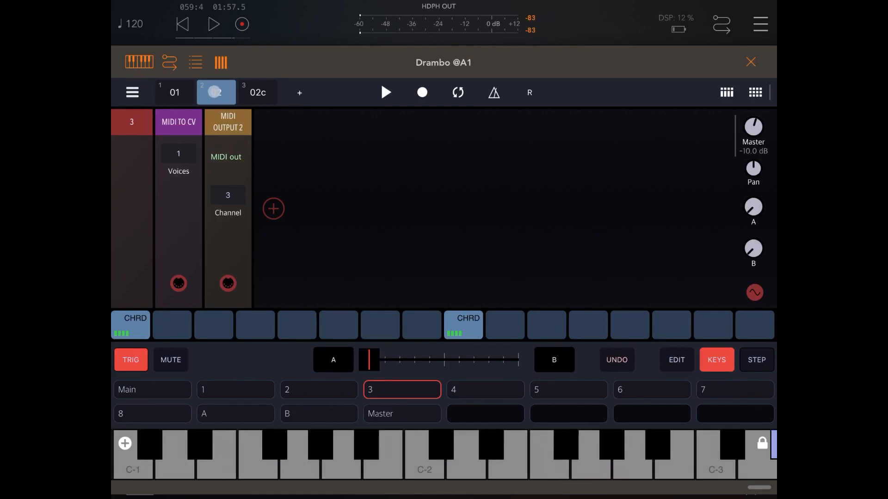
{"action": "left_click", "coordinate": [216, 92]}
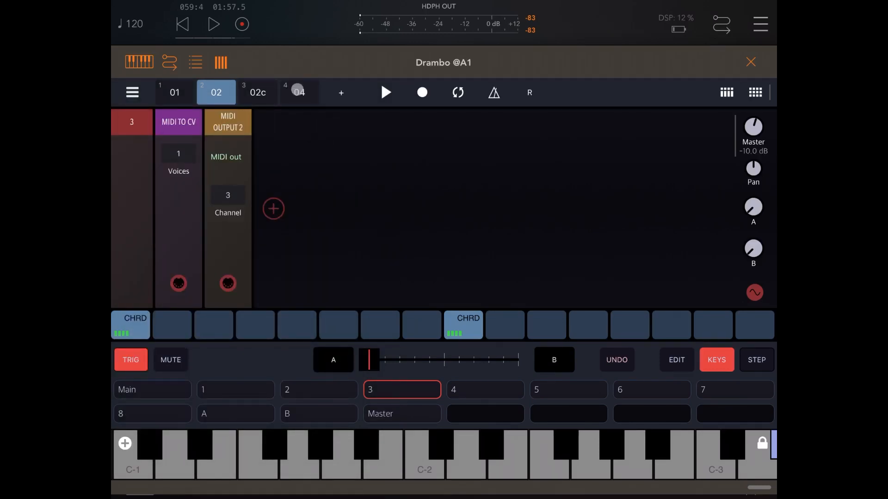
{"action": "left_click", "coordinate": [298, 92]}
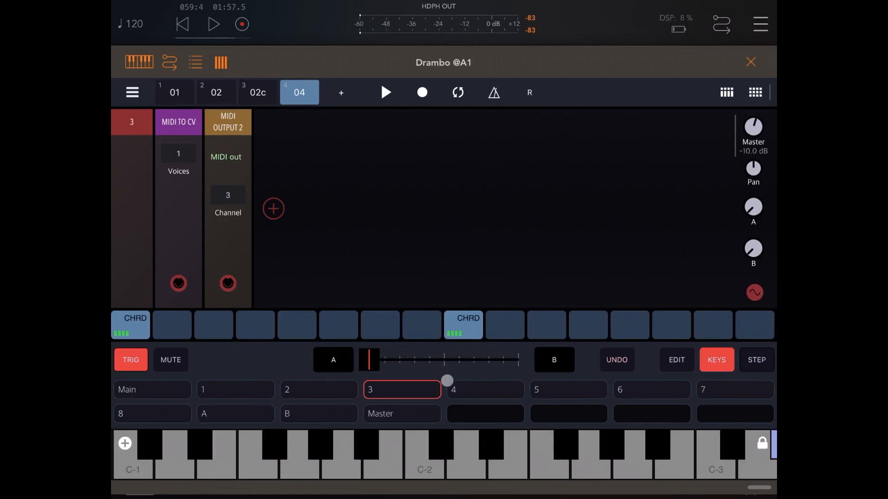
- Add a Stereo Snare from the Generator instrument rack presets to track 4
{"action": "left_click", "coordinate": [483, 389]}
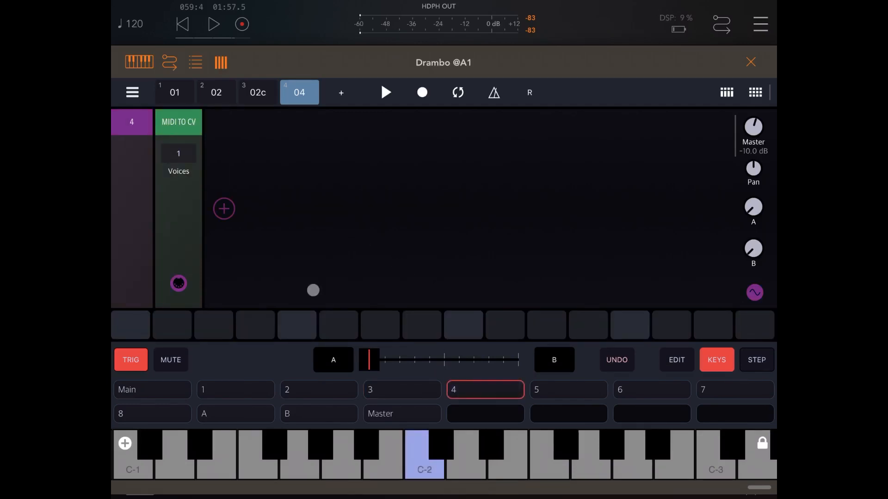
{"action": "left_click", "coordinate": [223, 209]}
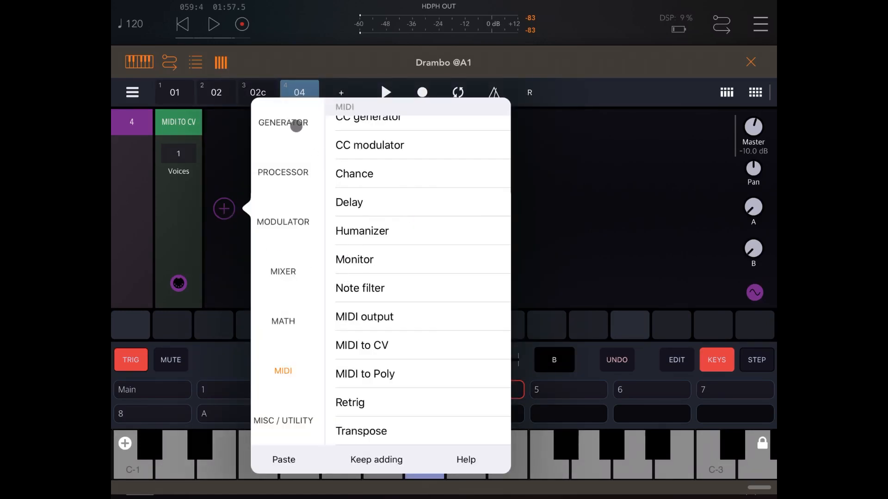
{"action": "left_click", "coordinate": [283, 122]}
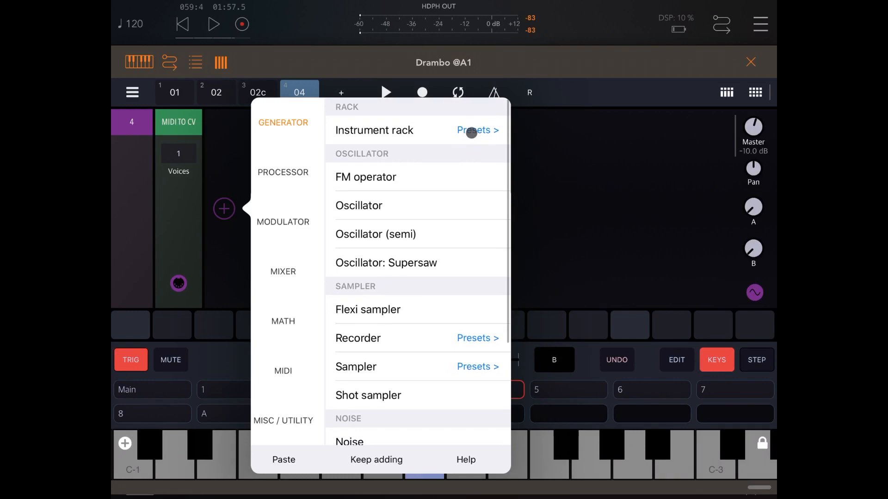
{"action": "left_click", "coordinate": [475, 130]}
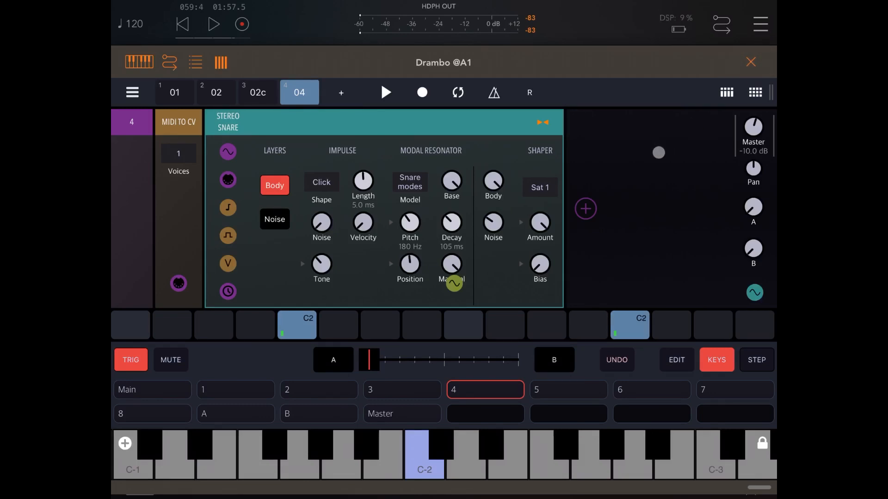
- Add a Reverb processor after the snare on track 4
{"action": "left_click", "coordinate": [585, 209]}
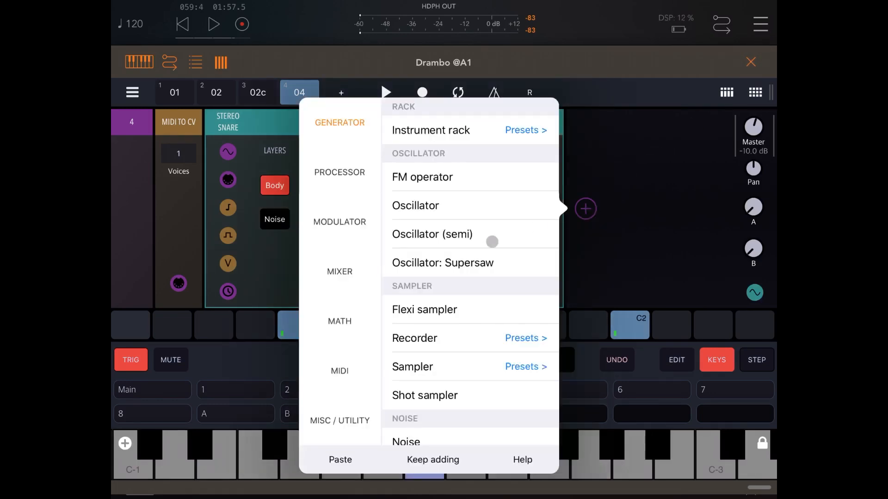
{"action": "left_click", "coordinate": [339, 172]}
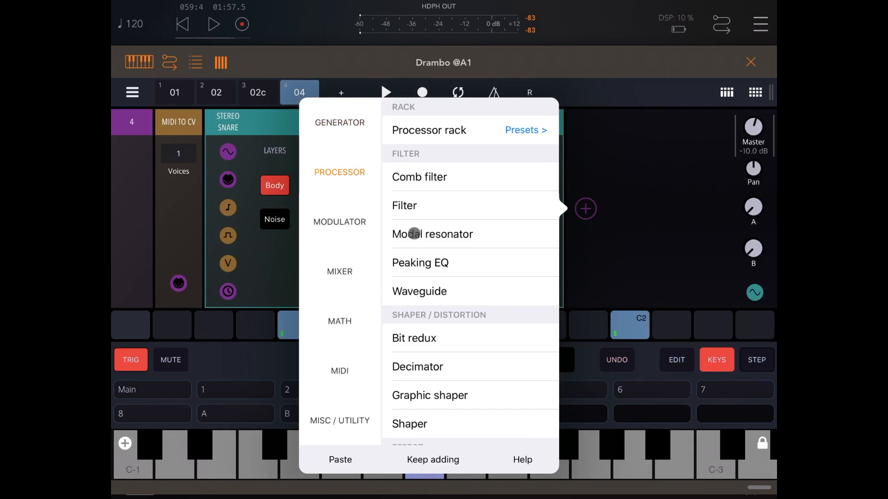
{"action": "scroll", "scroll_direction": "down", "scroll_amount": 3}
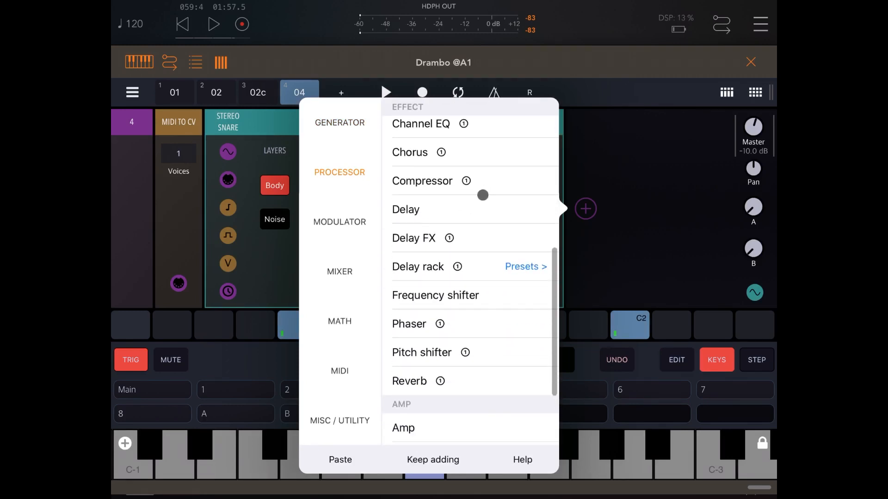
{"action": "left_click", "coordinate": [410, 380]}
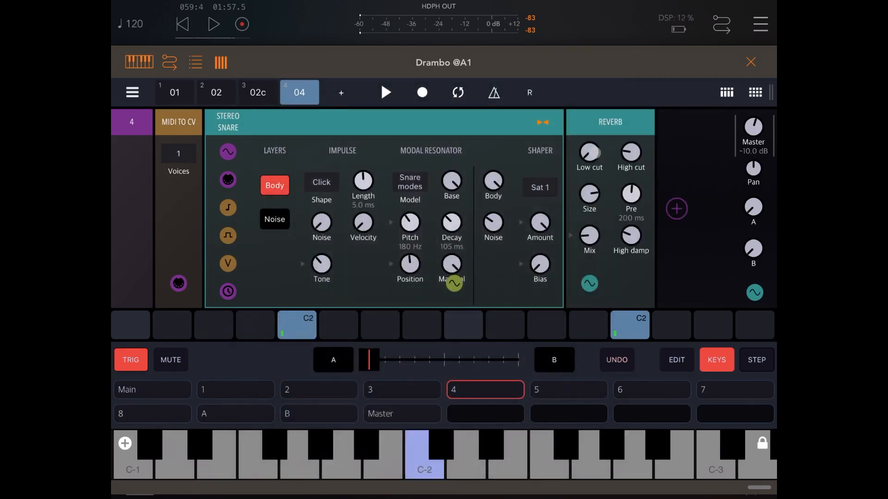
{"action": "left_click", "coordinate": [214, 24]}
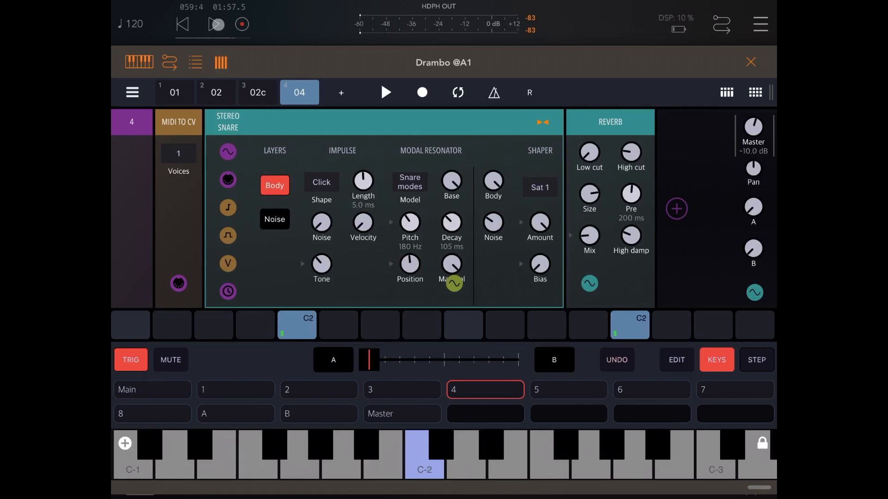
- During playback, copy pattern 02 onto the fourth pattern slot so it is labelled 02
{"action": "left_click", "coordinate": [386, 93]}
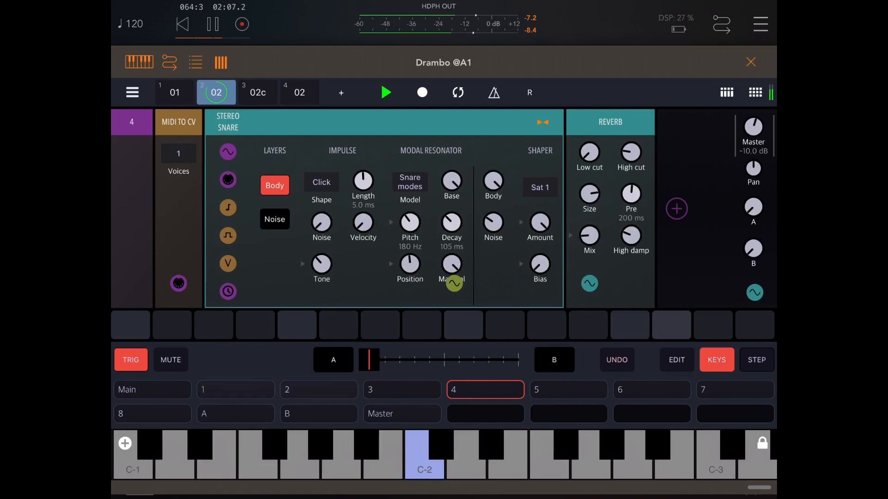
{"action": "left_click", "coordinate": [257, 93]}
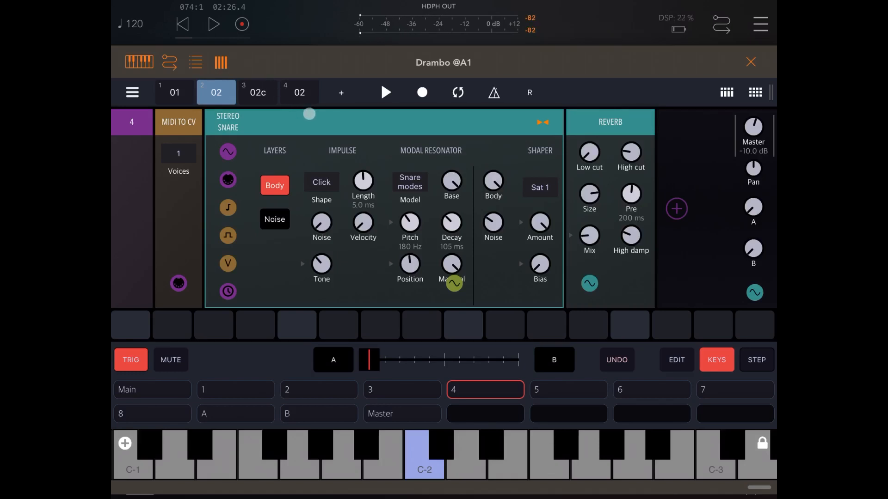
{"action": "left_click_drag", "start_coordinate": [309, 114], "coordinate": [656, 112]}
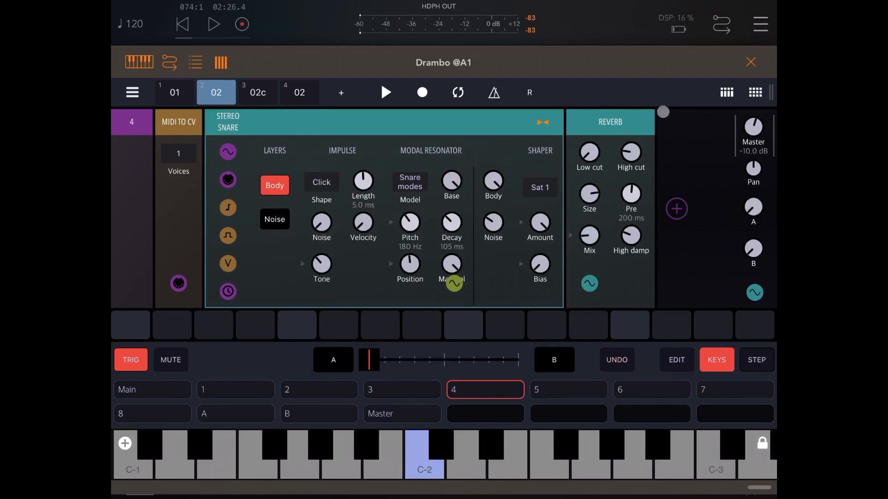
- Stop and show pattern 02's track 1 AN Kick with its four C2 steps
{"action": "left_click", "coordinate": [751, 62]}
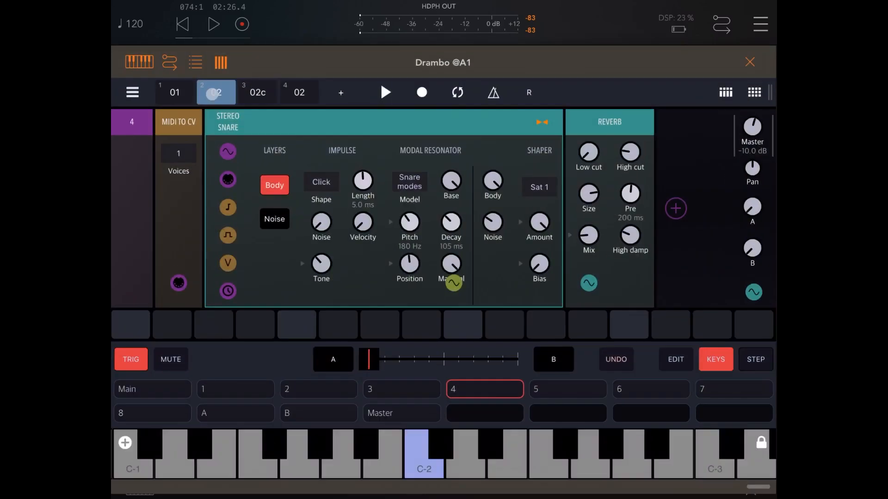
{"action": "left_click", "coordinate": [132, 93]}
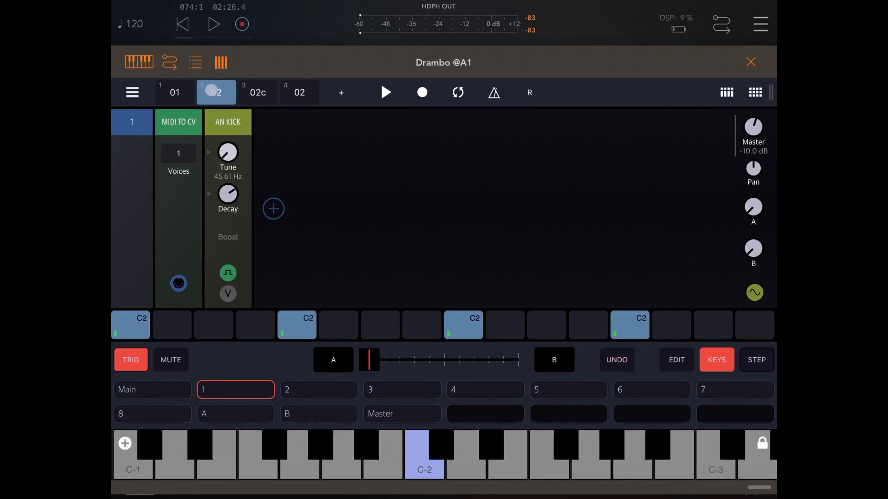
{"action": "left_click", "coordinate": [216, 92]}
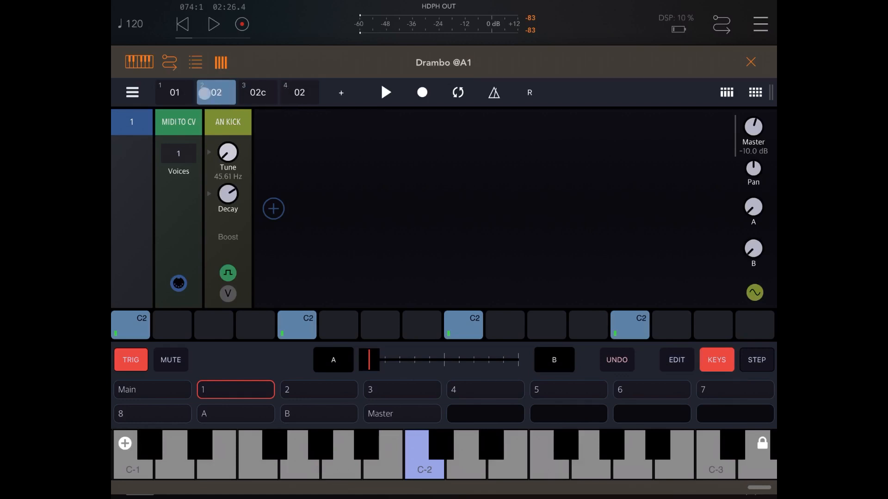